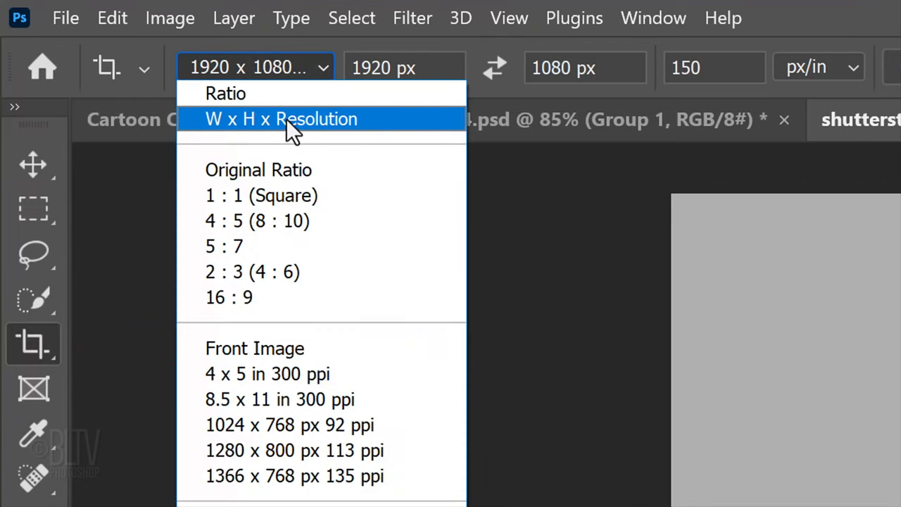
- Set the W x H x Resolution crop to 1840 px at 300 px/in and frame the head
left_click(280, 119)
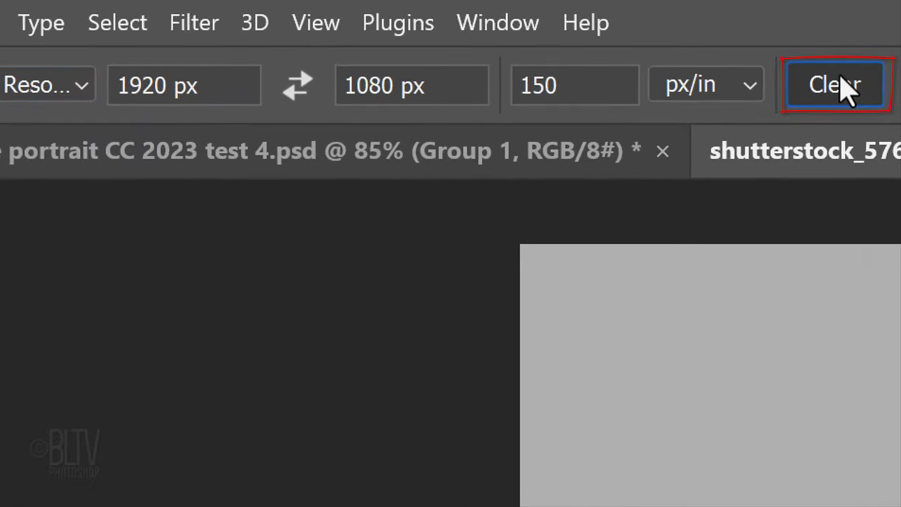
left_click(834, 84)
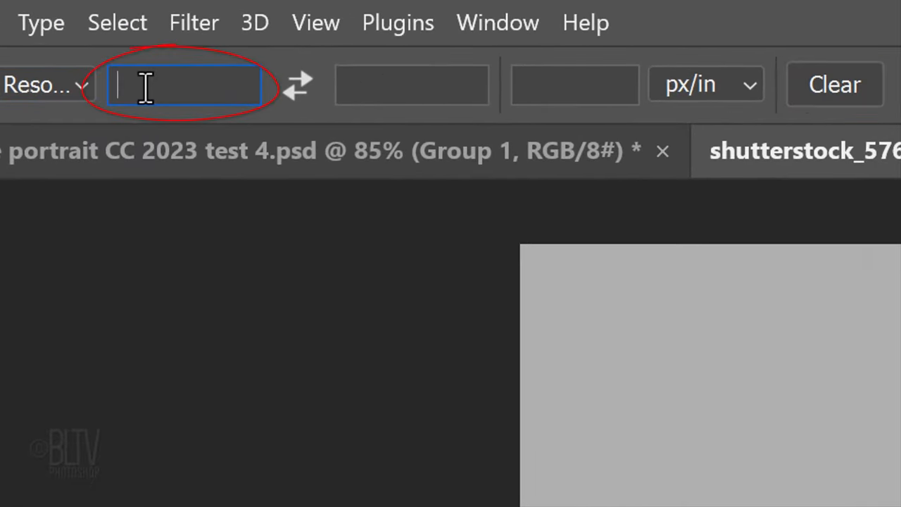
type("1840")
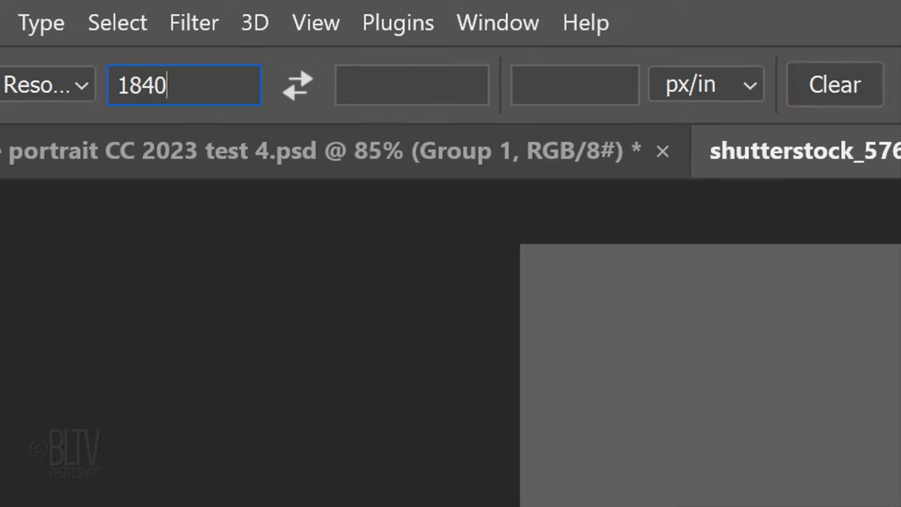
type("px")
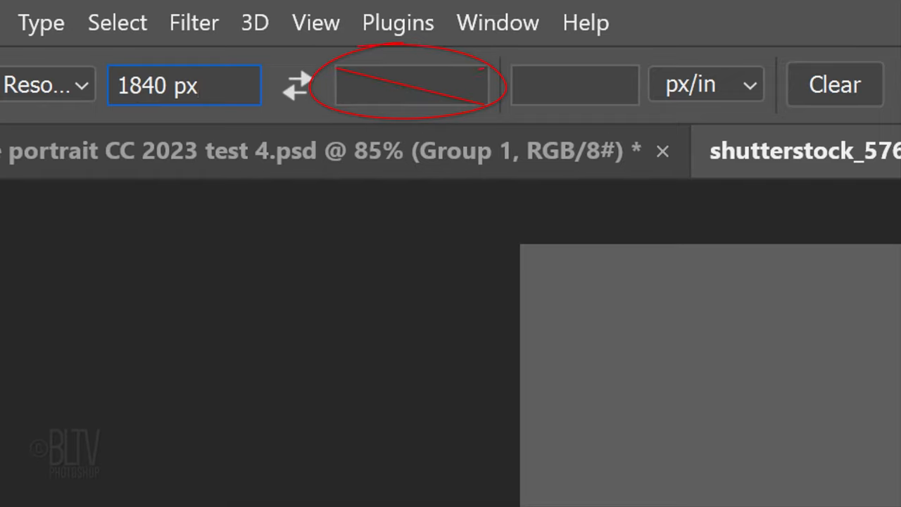
left_click(575, 84)
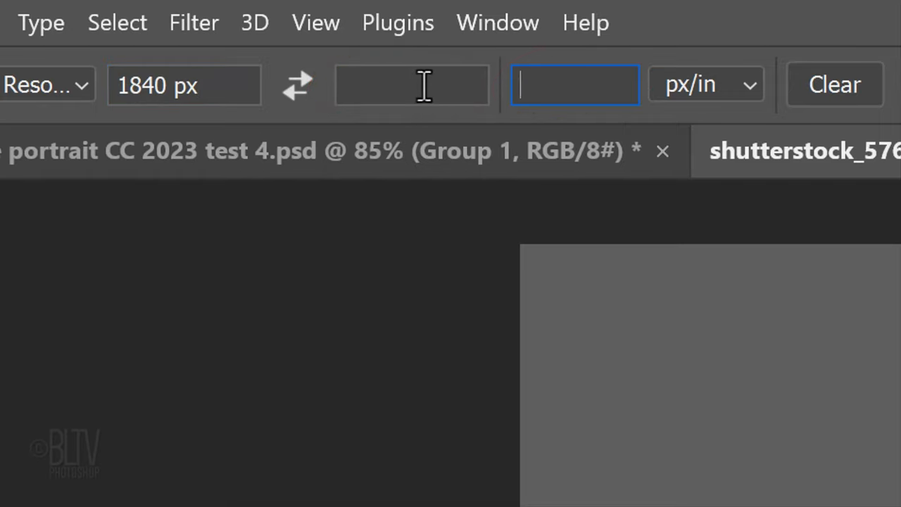
type("300")
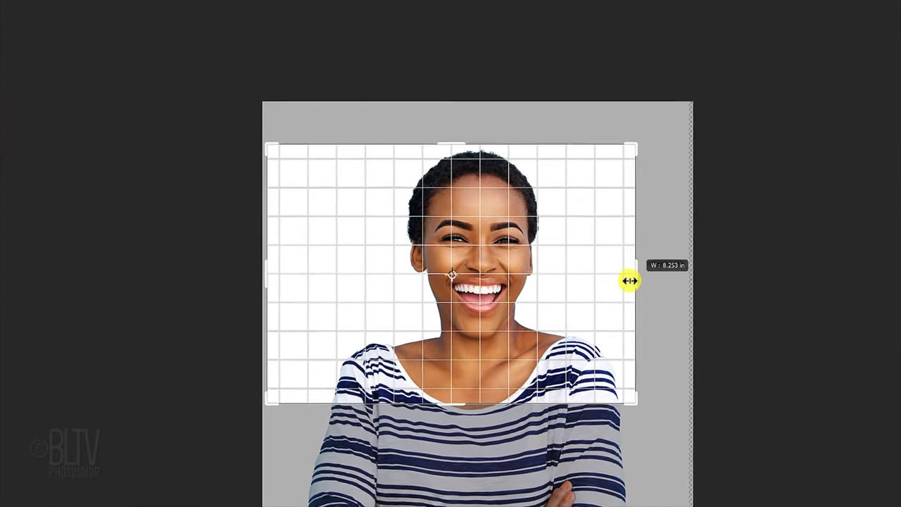
left_click_drag(631, 281, 334, 232)
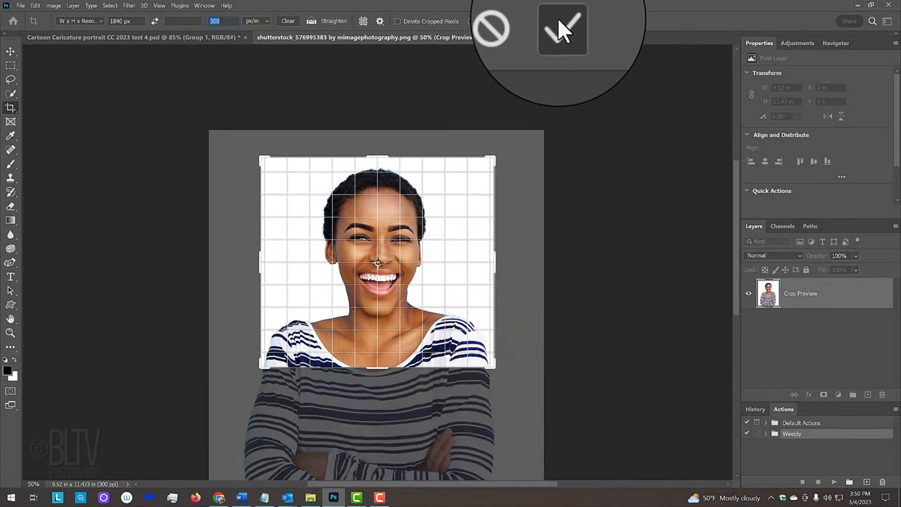
- Commit the crop, then check the trimmed portrait at actual pixels and zoomed out
left_click(562, 30)
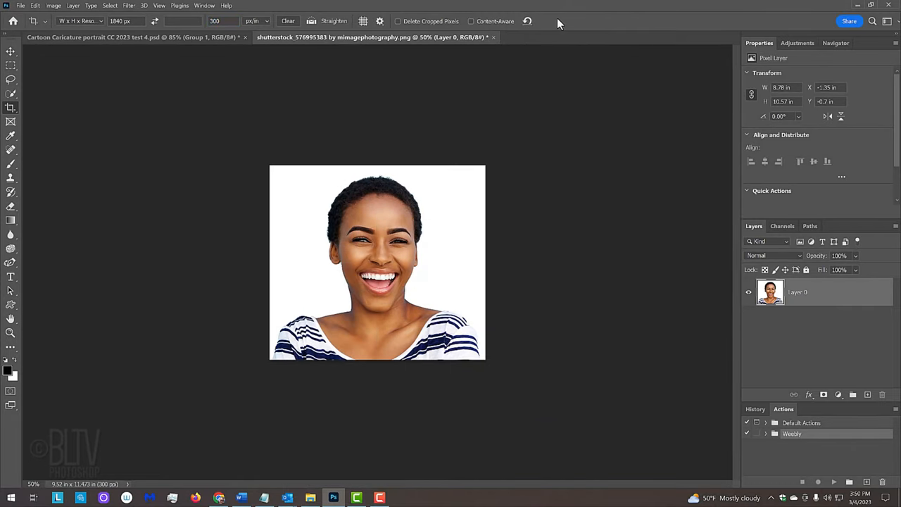
key("ctrl+1")
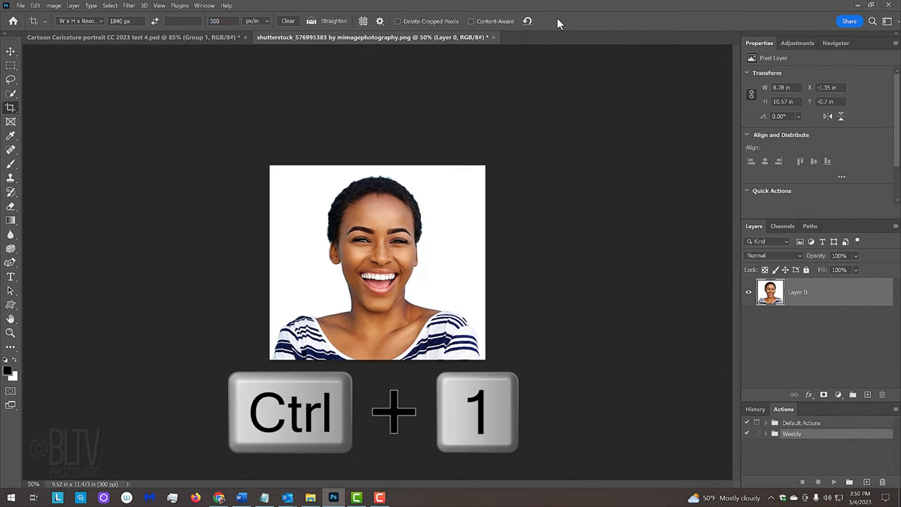
key("ctrl+1")
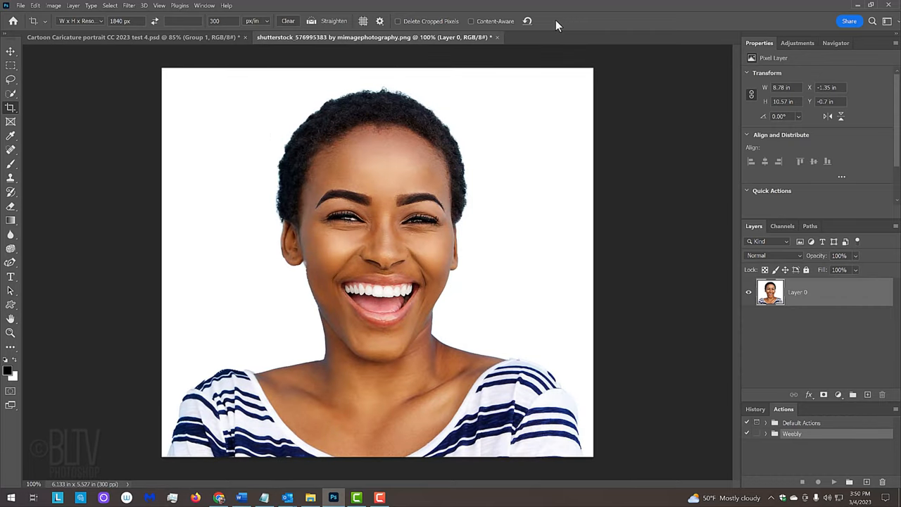
key("ctrl++")
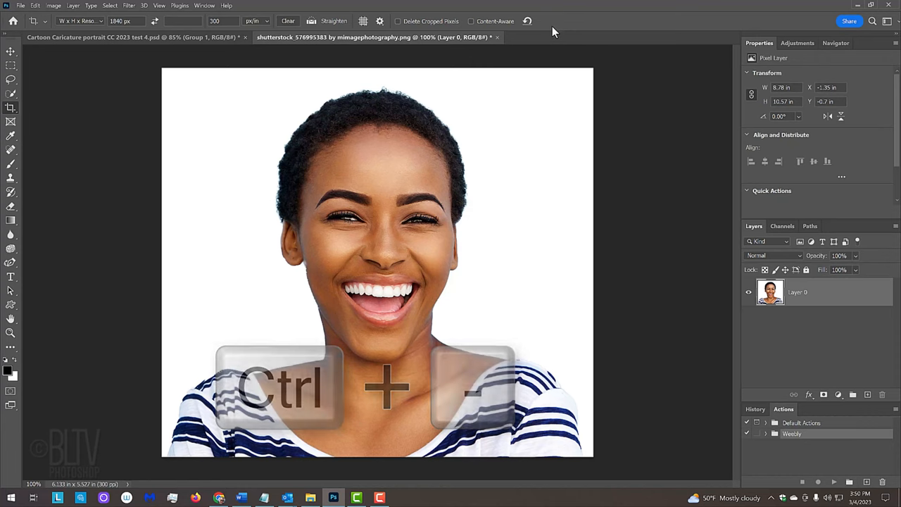
key("ctrl+minus")
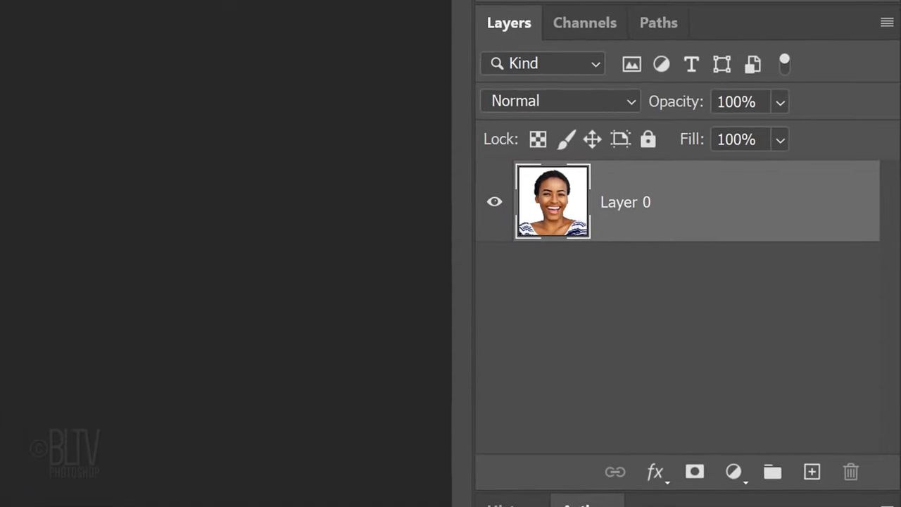
- Duplicate Layer 0, run Remove Background on the copy, and convert it to a smart object
key("ctrl+j")
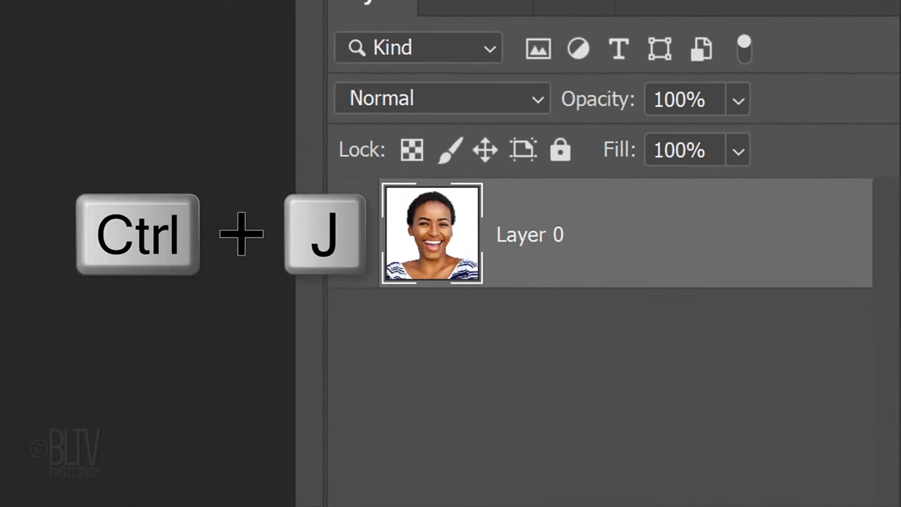
key("ctrl+j")
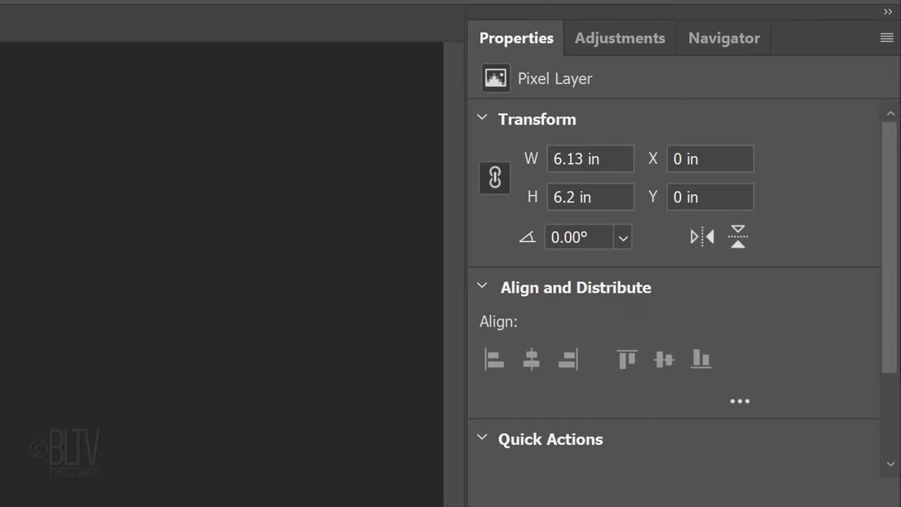
mouse_move(894, 285)
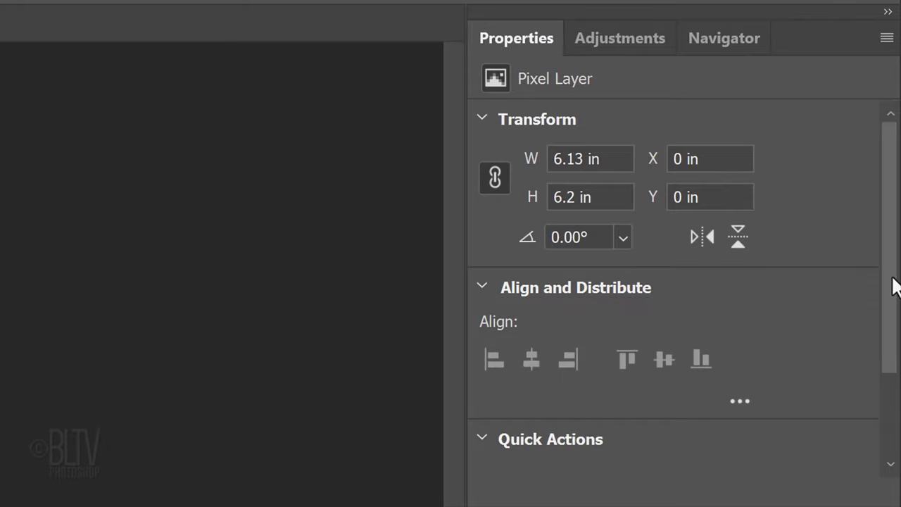
scroll("down", 3)
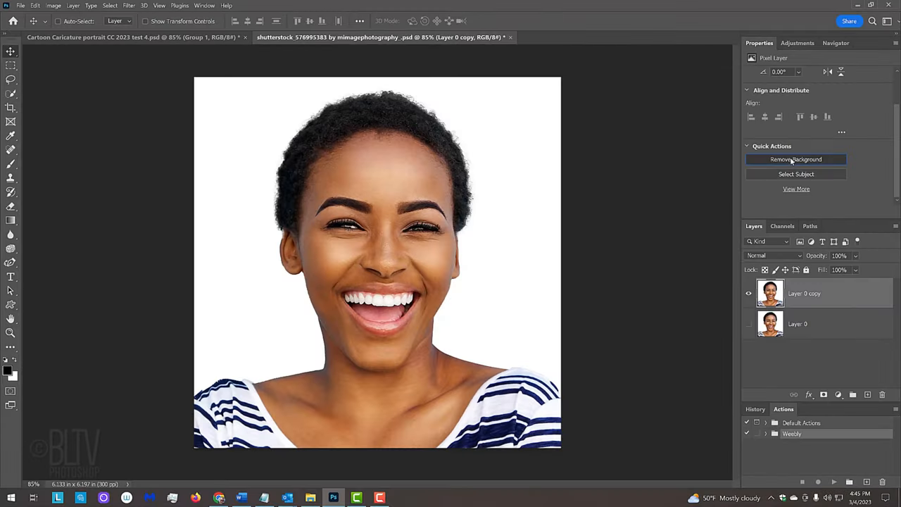
left_click(797, 159)
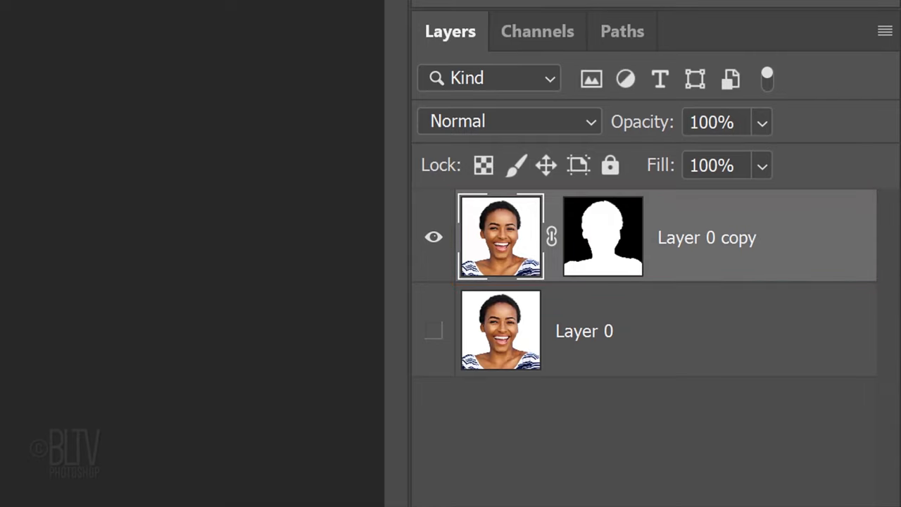
mouse_move(862, 31)
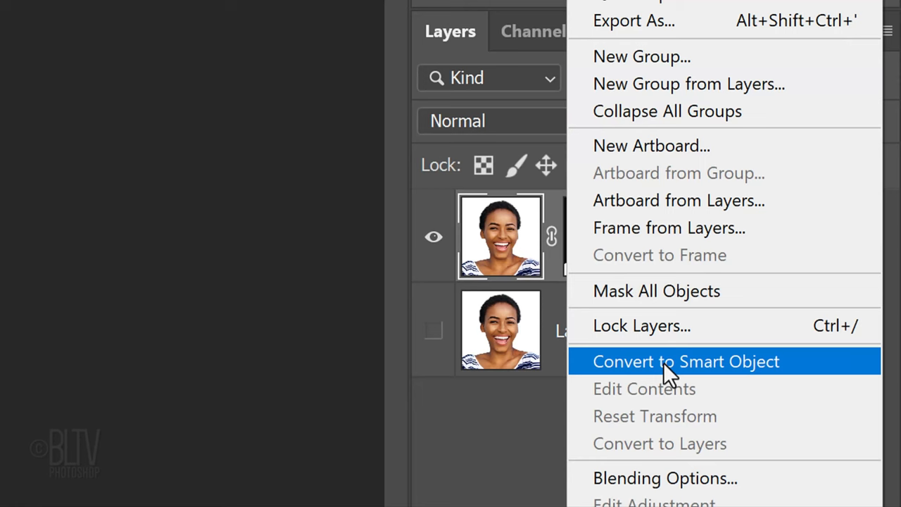
left_click(686, 361)
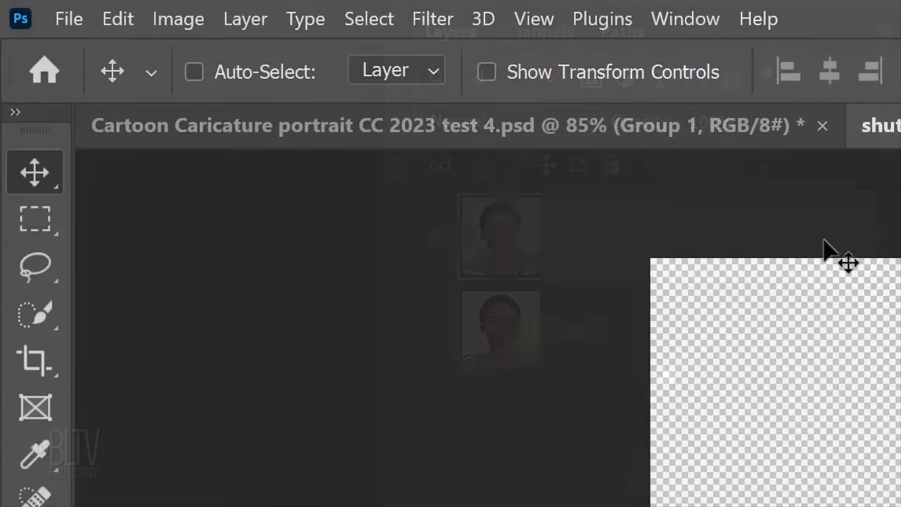
- Apply Face-Aware Liquify with eye sliders at -100 and mouth and smile sliders at 100
left_click(432, 18)
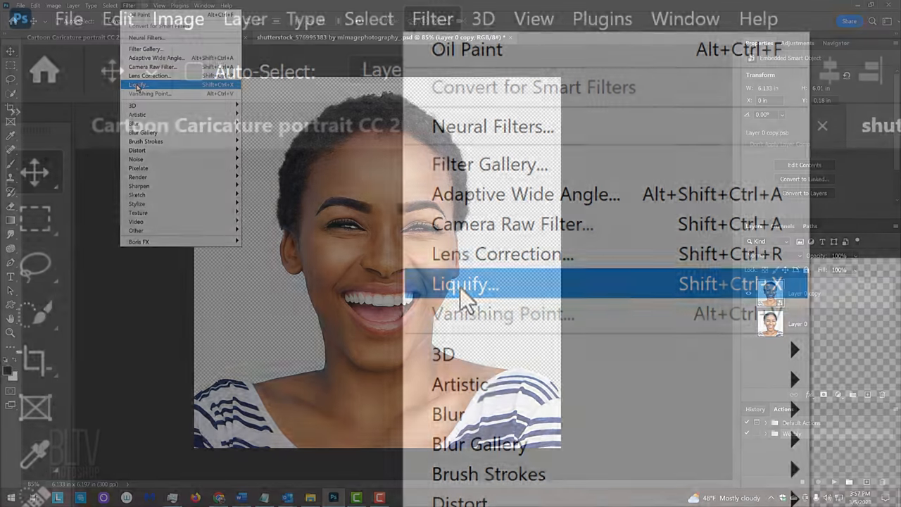
left_click(460, 283)
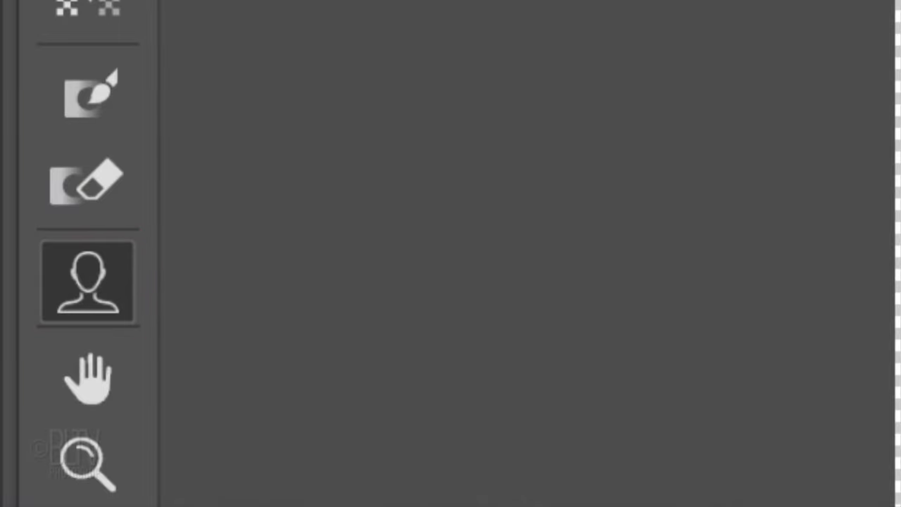
left_click(87, 281)
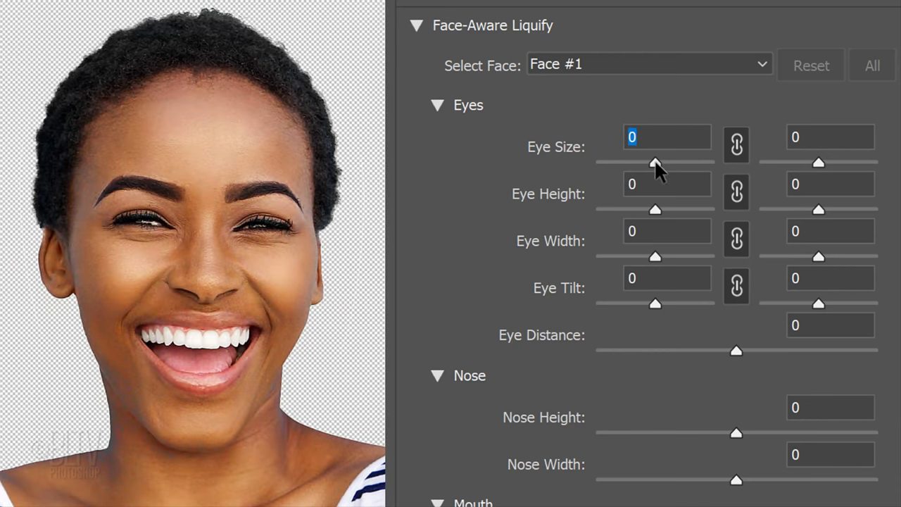
left_click_drag(654, 162, 598, 162)
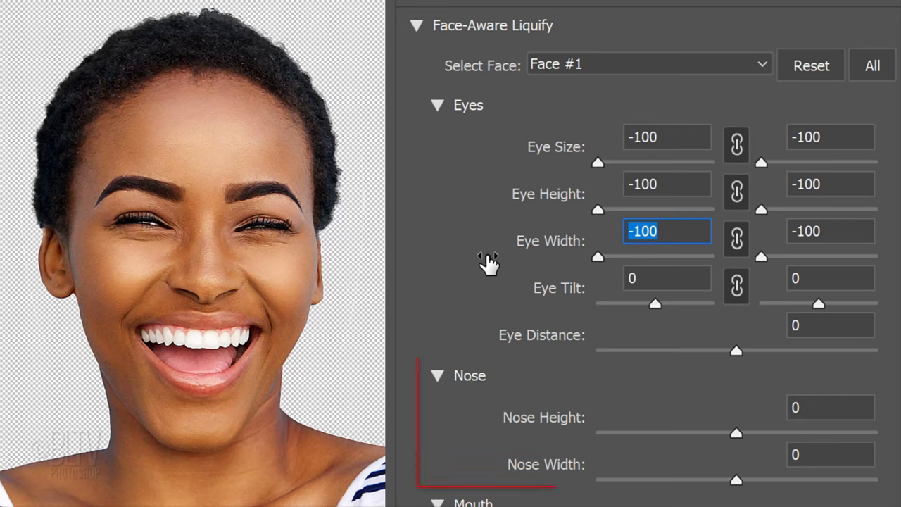
scroll("down", 3)
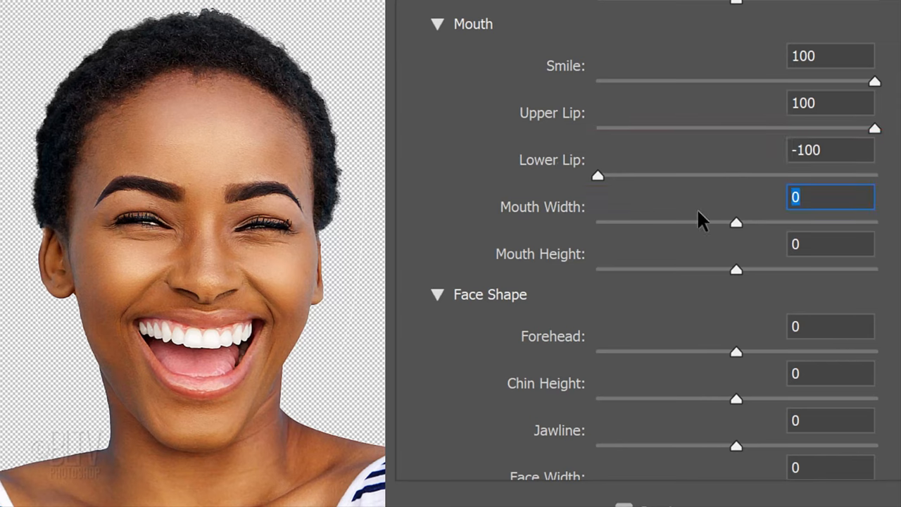
left_click_drag(736, 223, 875, 222)
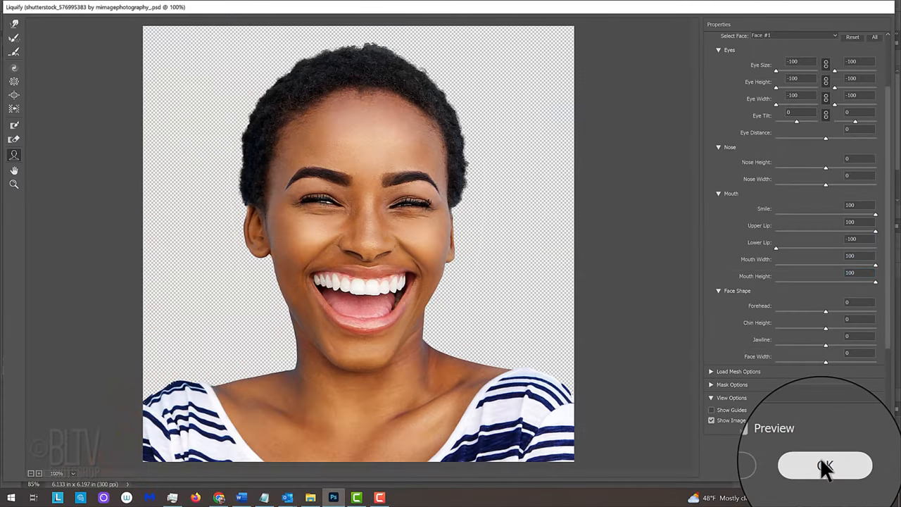
left_click(824, 466)
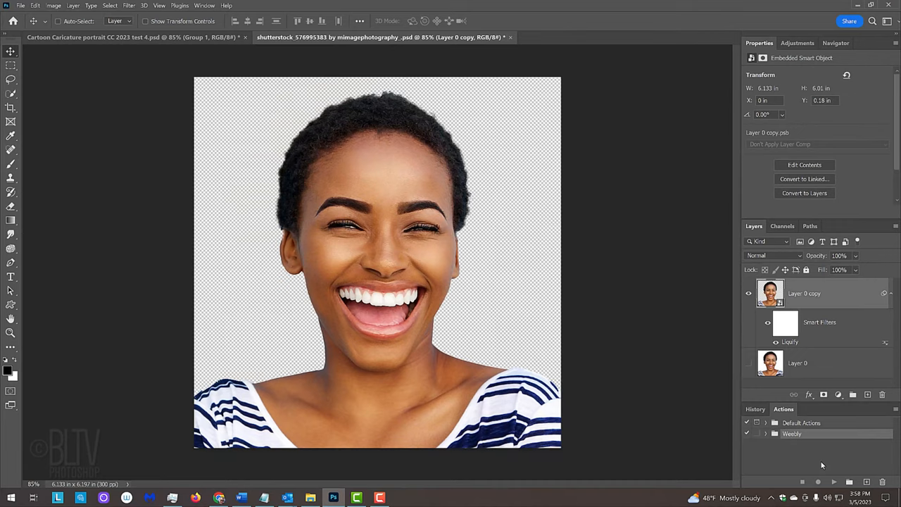
- Rerun Liquify with eye size at -100 and adjust the Lower Lip slider
key("ctrl+alt+f")
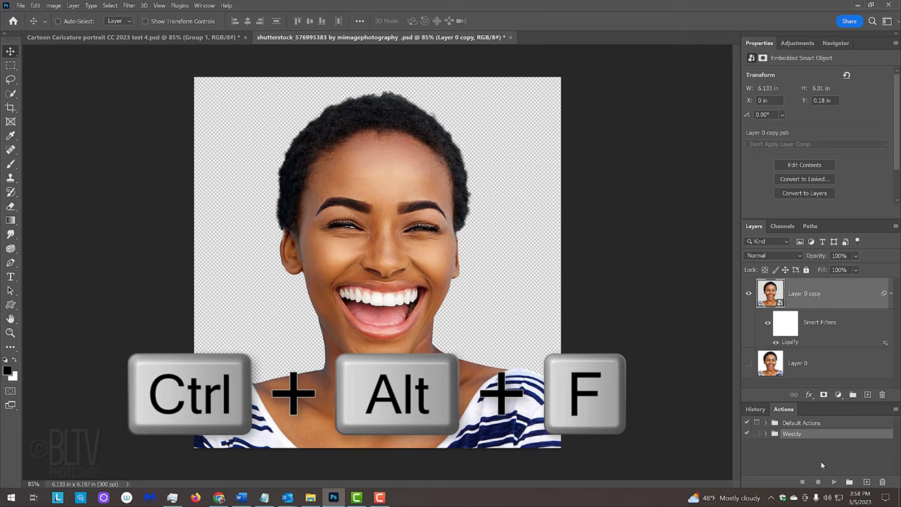
key("ctrl+alt+f")
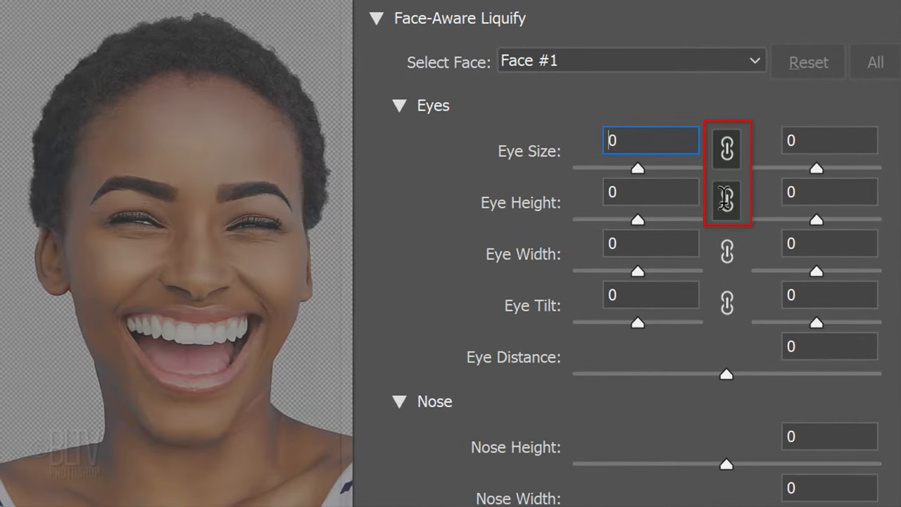
type("-100")
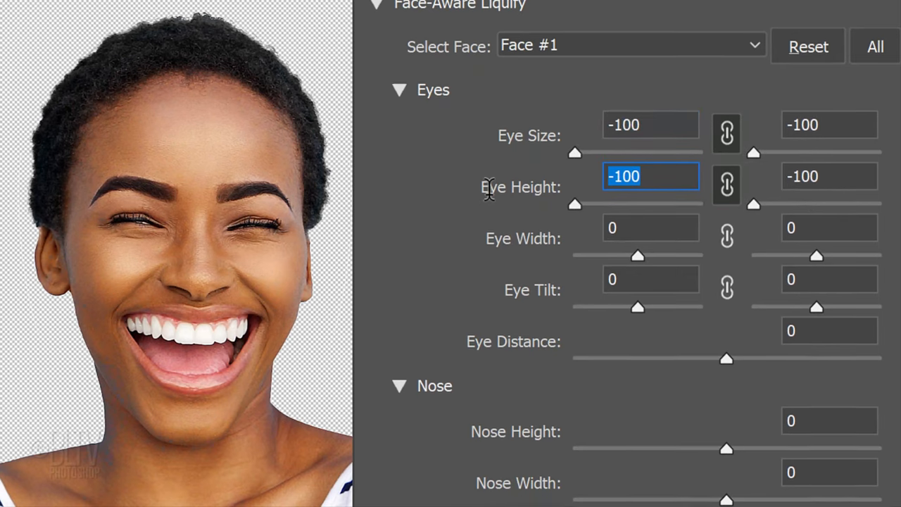
scroll("down", 3)
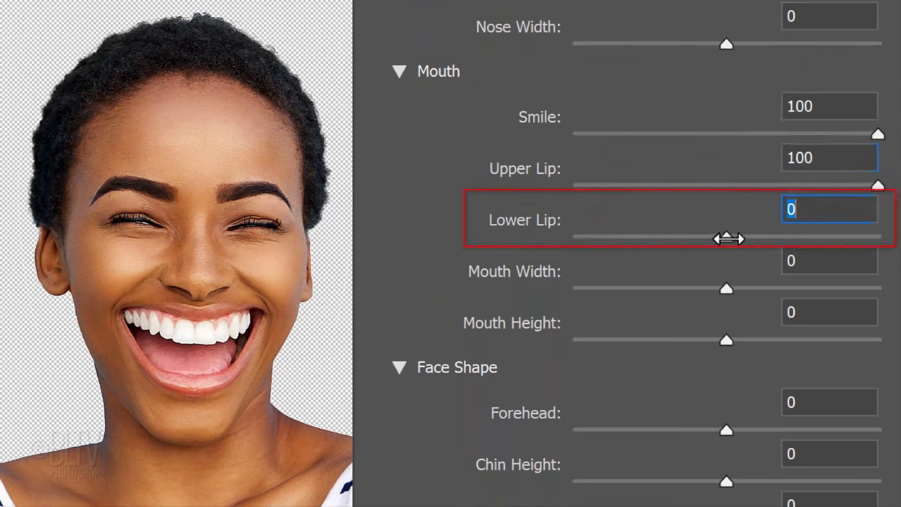
left_click_drag(728, 238, 574, 238)
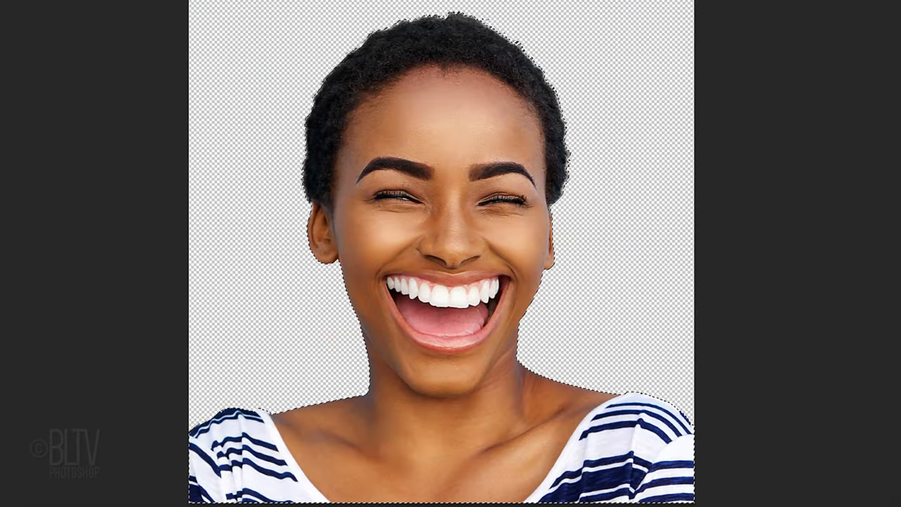
- Turn on Quick Mask, zoom in on the mouth and chin, and show the Pen tools
left_click(51, 206)
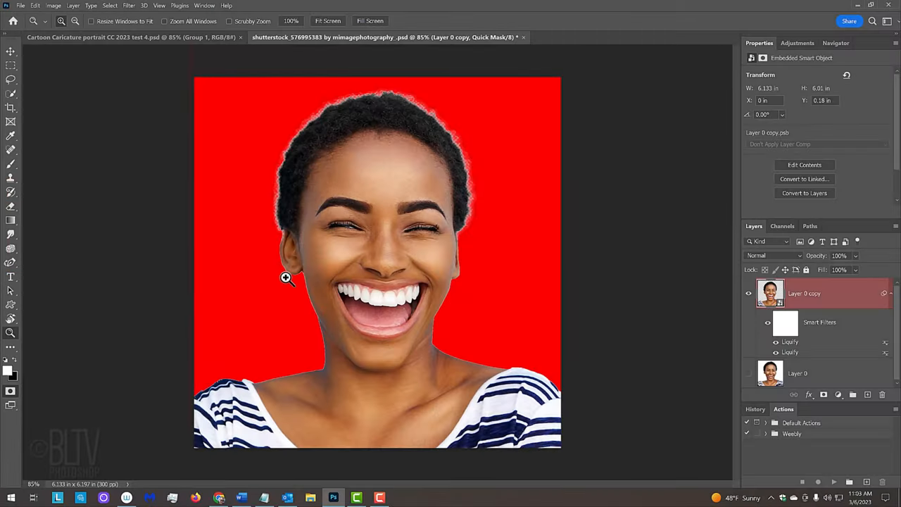
left_click_drag(285, 276, 477, 391)
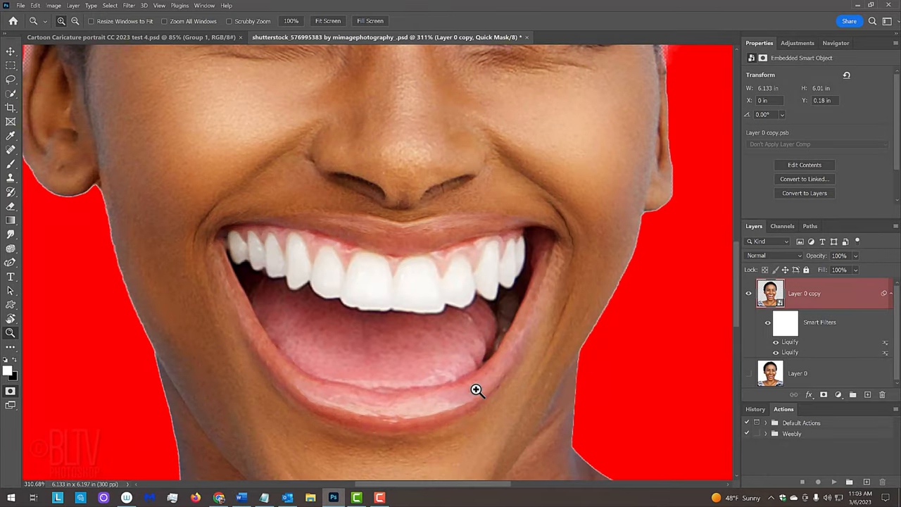
left_click_drag(476, 391, 472, 248)
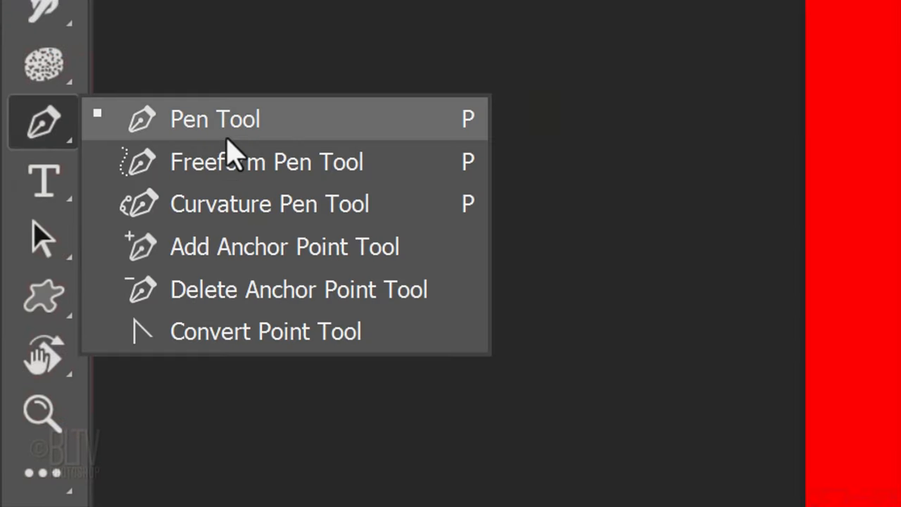
mouse_move(269, 203)
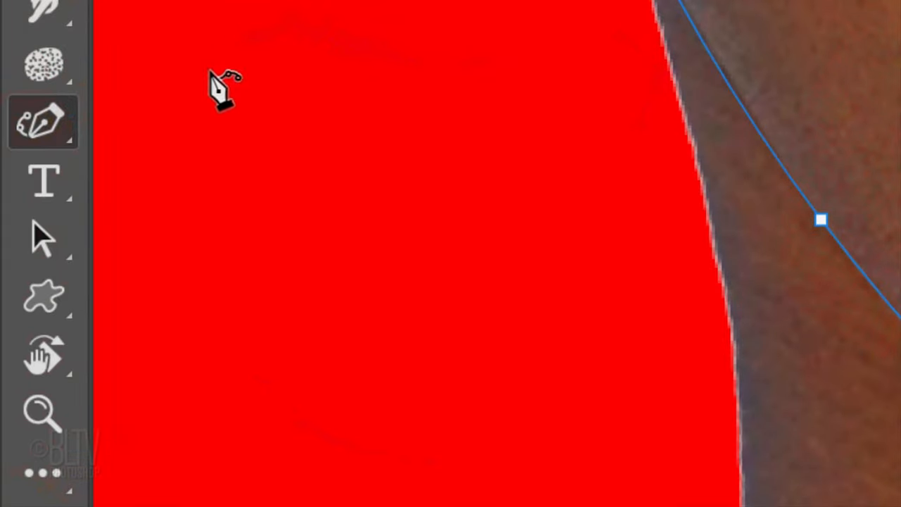
- Fit the image to screen and trace a closed Pen path along the jaw around the lower body
left_click(42, 121)
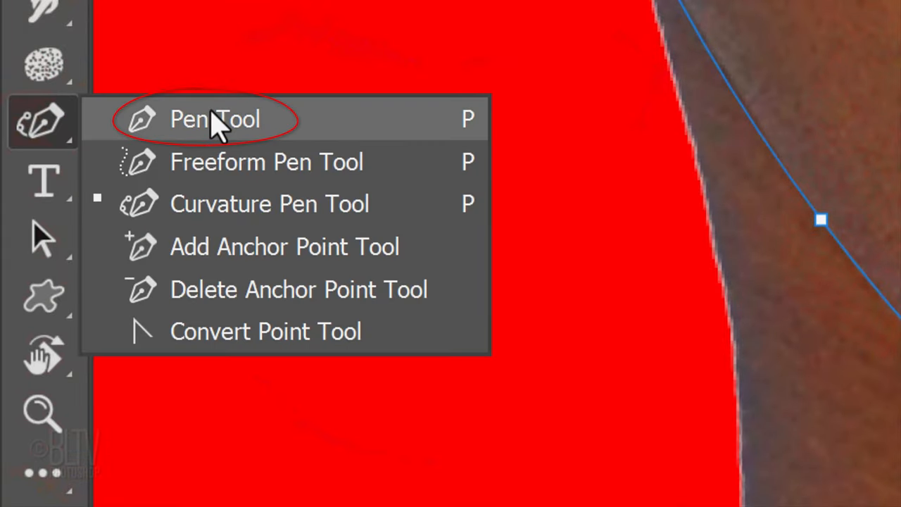
key("ctrl+0")
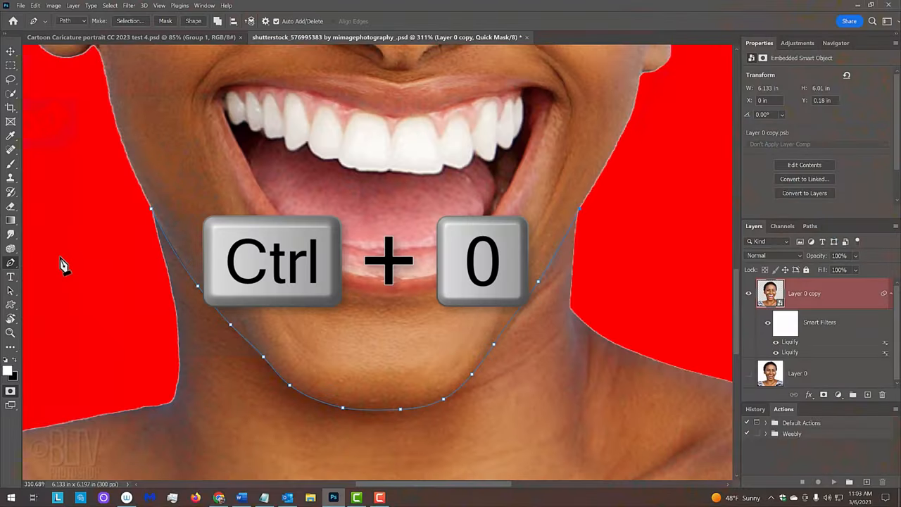
key("ctrl+0")
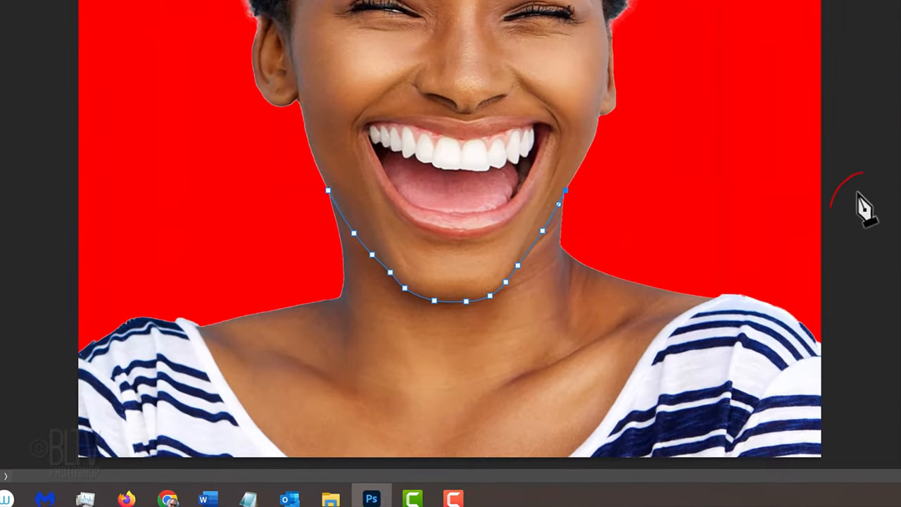
left_click(855, 194)
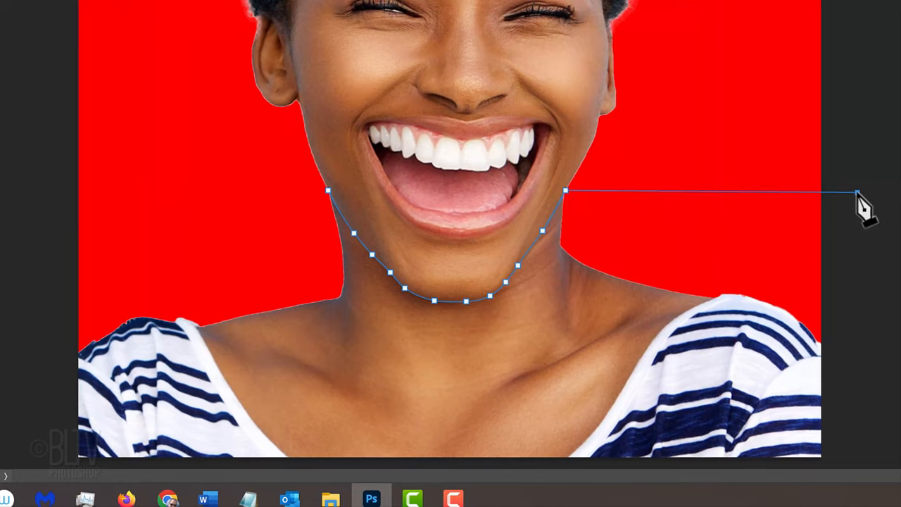
mouse_move(856, 478)
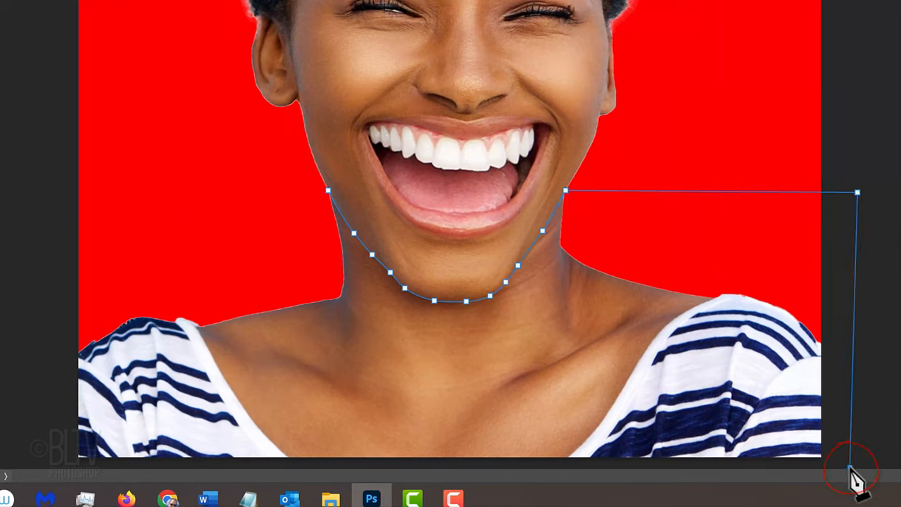
mouse_move(113, 486)
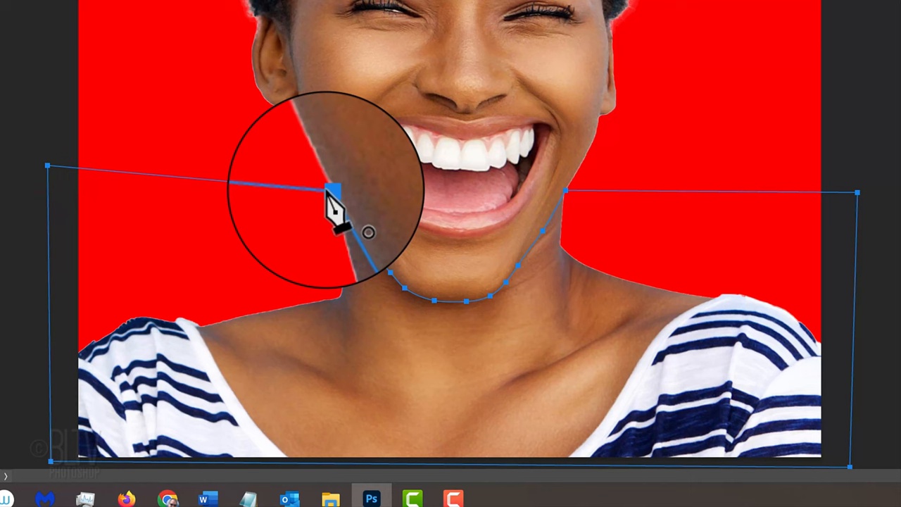
right_click(331, 204)
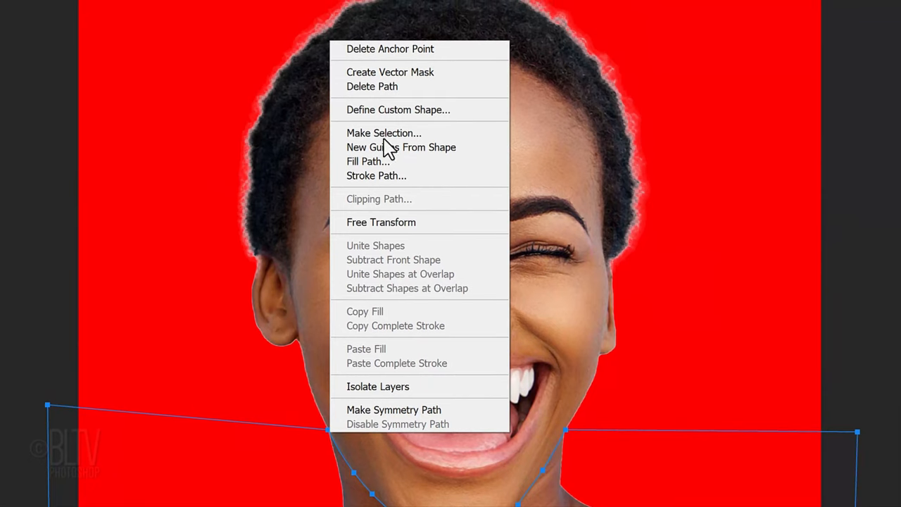
- Convert the jaw path to a selection, fill away the neck and shirt, deselect, exit Quick Mask
left_click(384, 133)
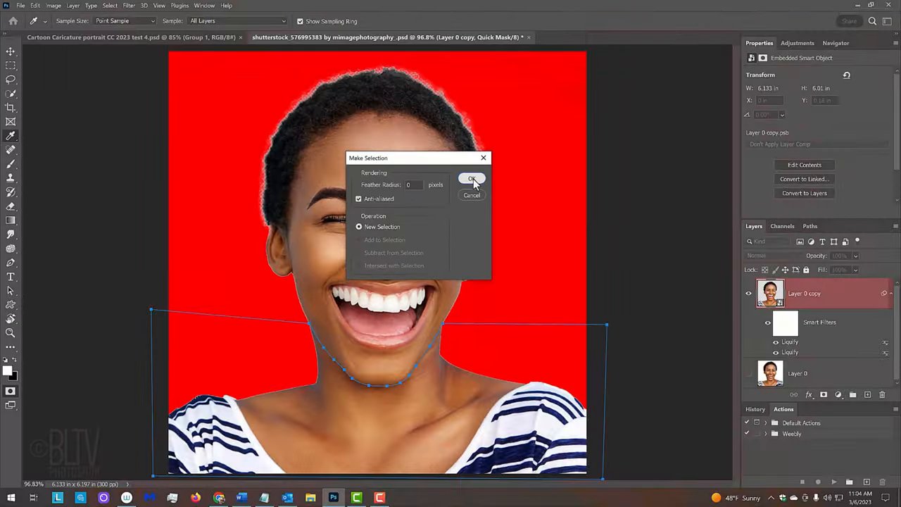
left_click(471, 178)
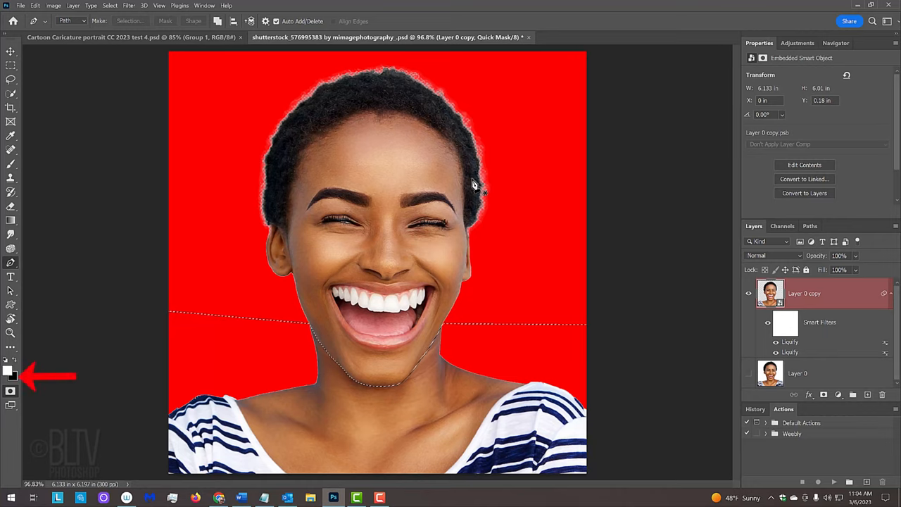
key("ctrl+Delete")
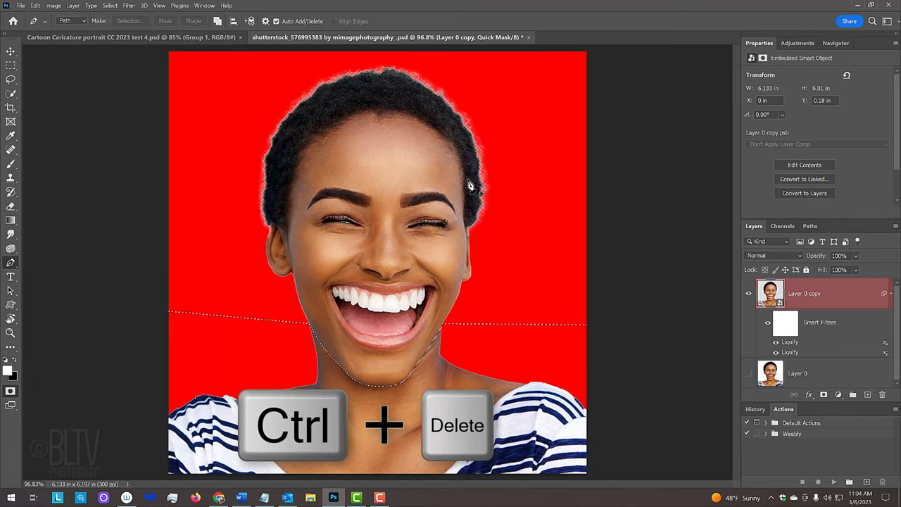
key("ctrl+Delete")
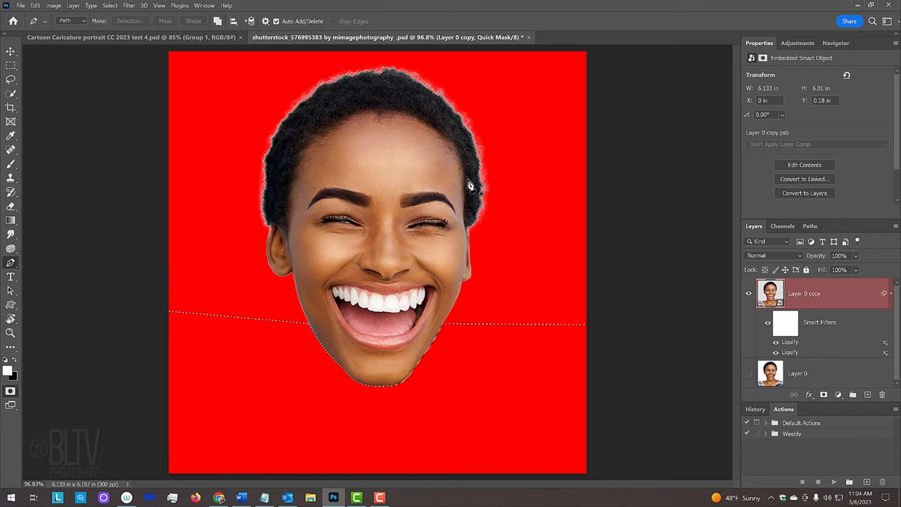
key("ctrl+d")
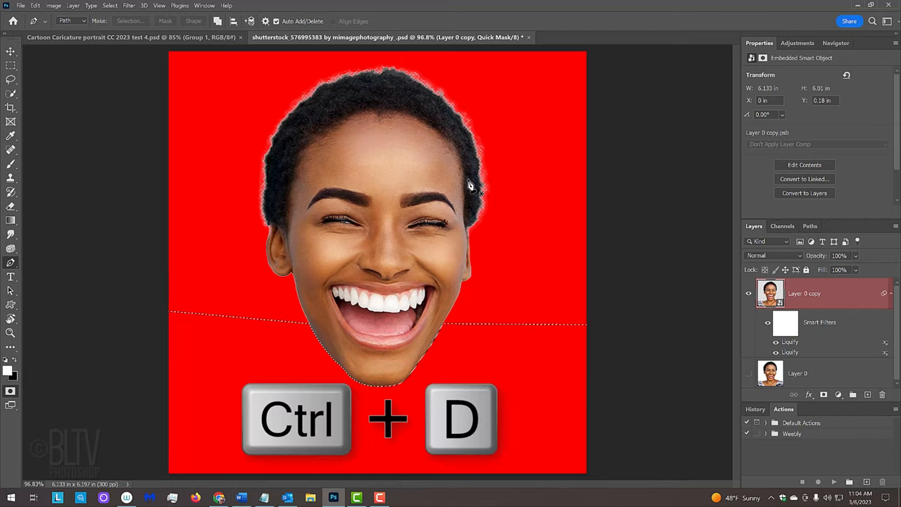
key("ctrl+d")
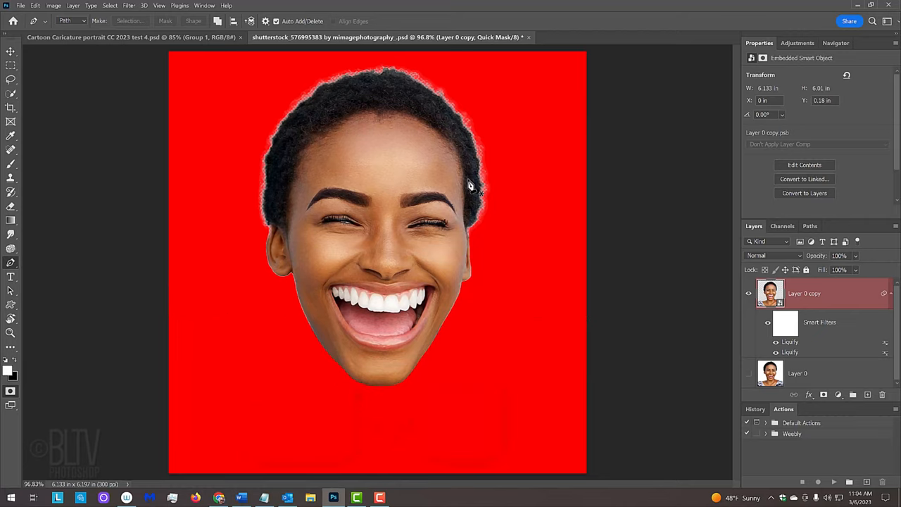
key("q")
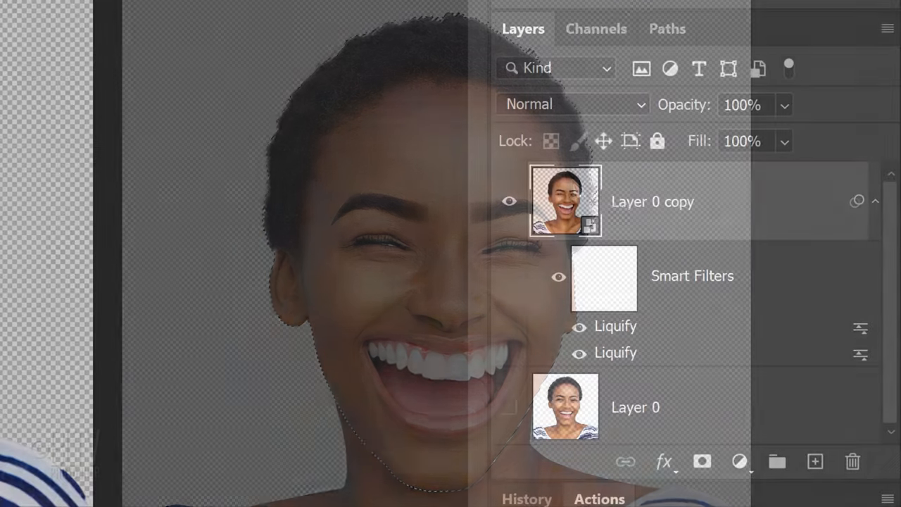
- Duplicate the cut-out head onto a new layer with Ctrl+J
key("ctrl+j")
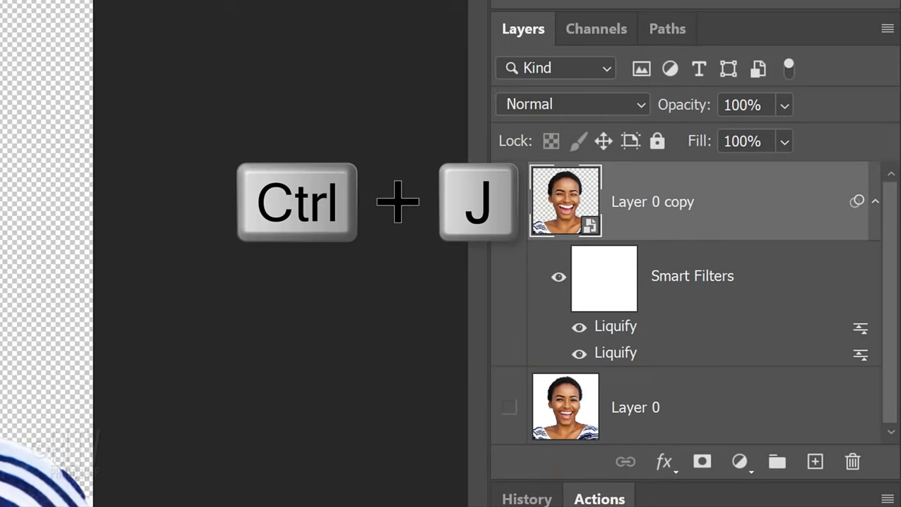
key("ctrl+j")
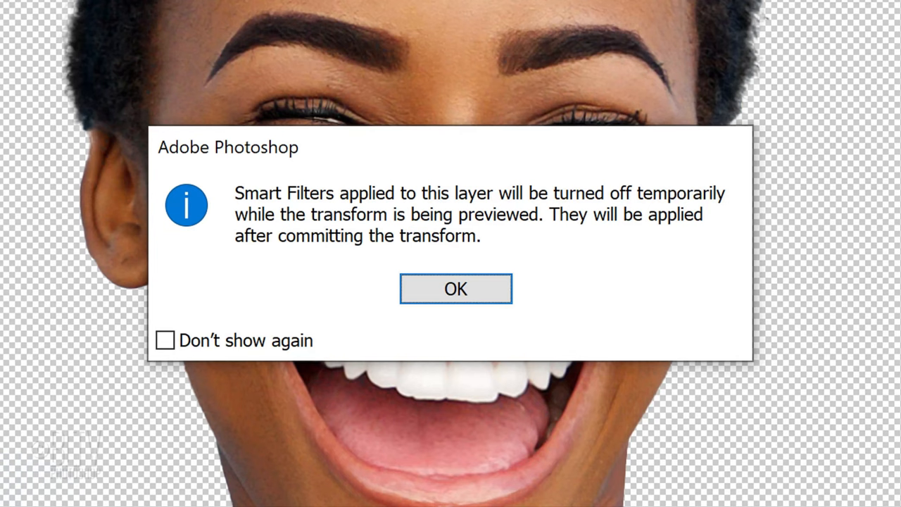
mouse_move(639, 333)
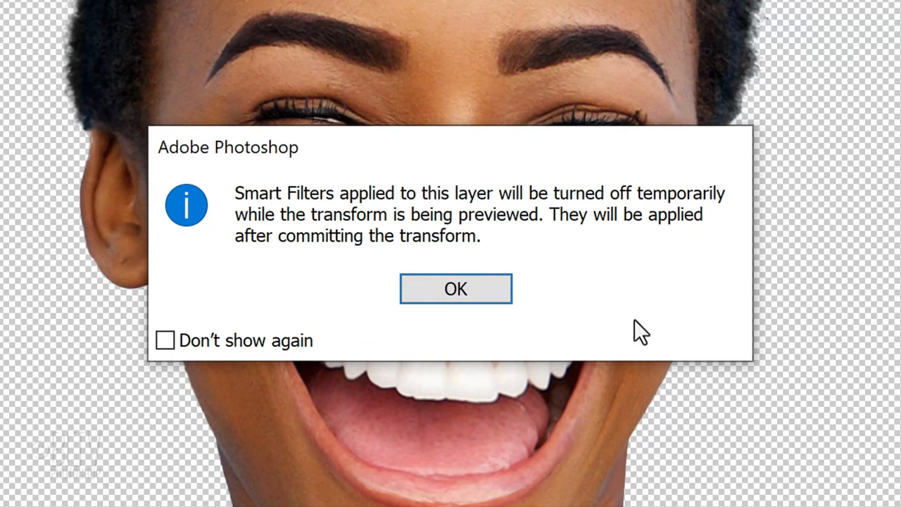
- Dismiss the smart filters warning, warp the lower face inward to slim the jaw, and commit
left_click(456, 289)
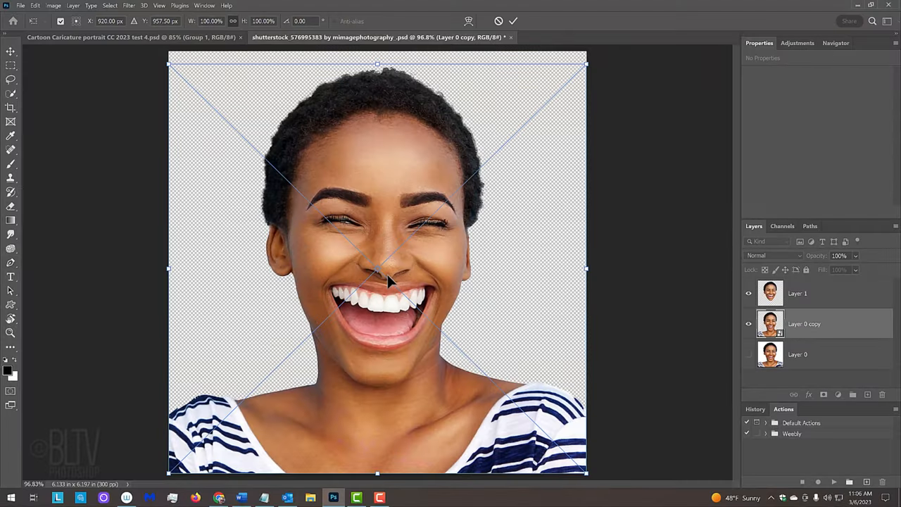
left_click(468, 21)
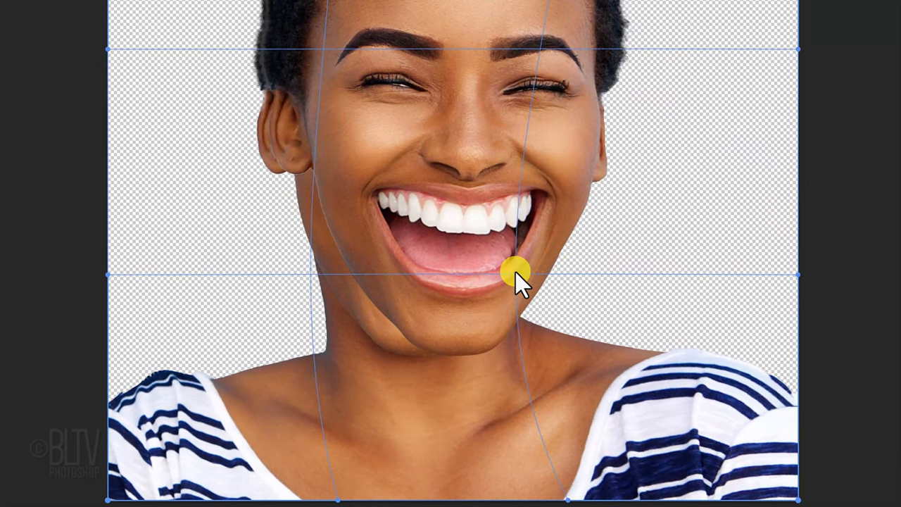
left_click_drag(514, 271, 306, 271)
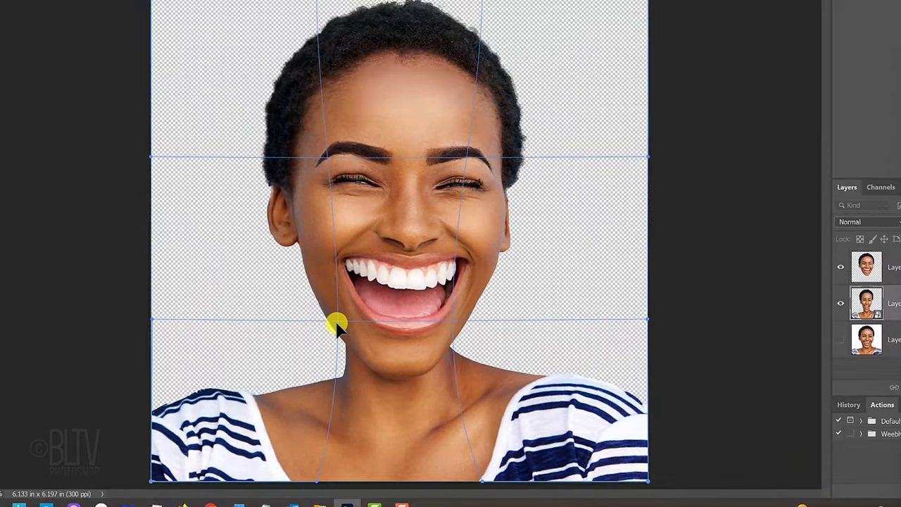
key("Enter")
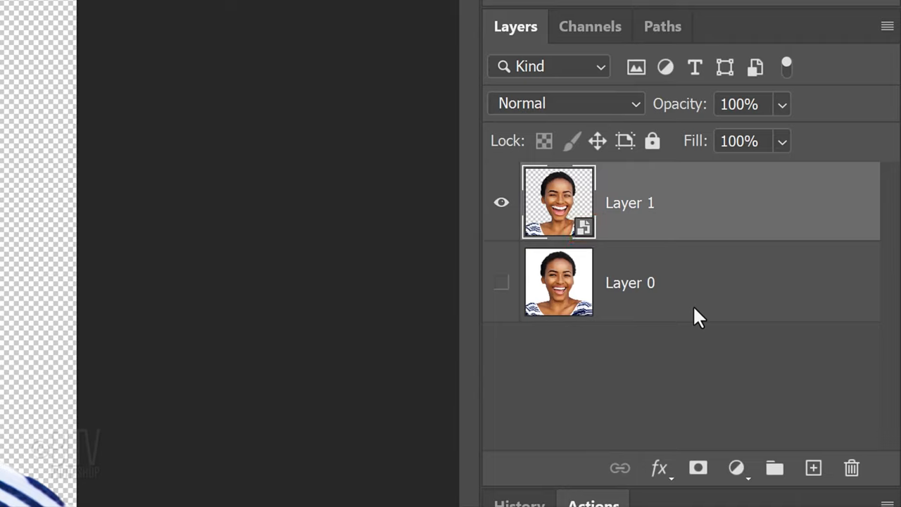
- Duplicate the portrait into Layer 1 copy, then reselect the original Layer 1 below it
key("ctrl+j")
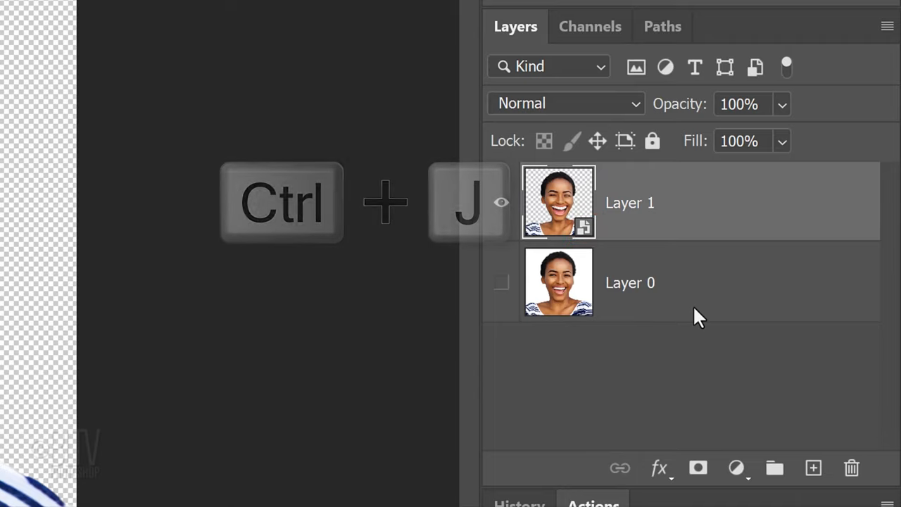
key("ctrl+j")
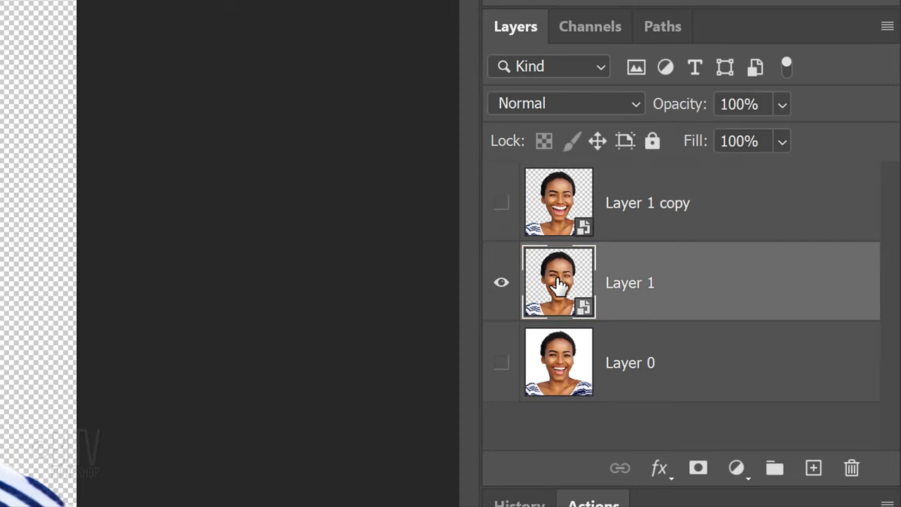
left_click(260, 13)
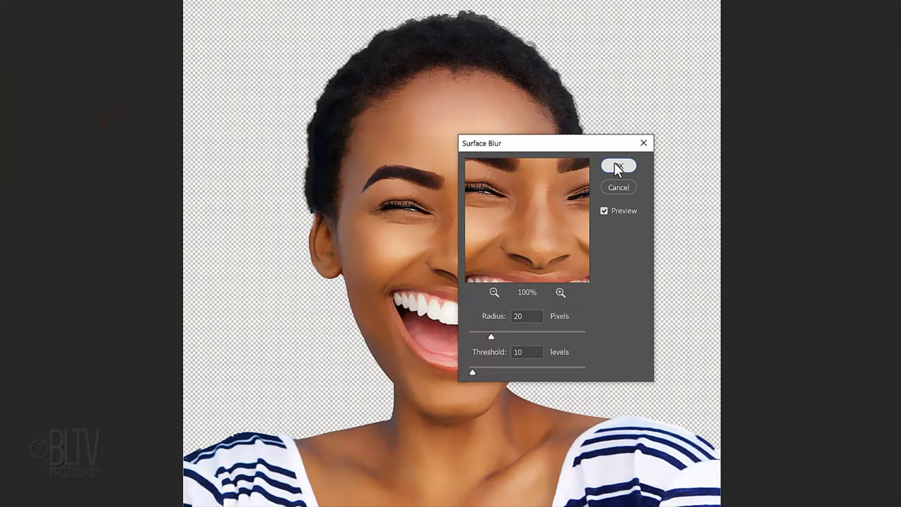
- Apply Surface Blur (radius 20, threshold 10), then Oil Paint: stylization 5, cleanliness 3, scale 0.1, no lighting
left_click(618, 167)
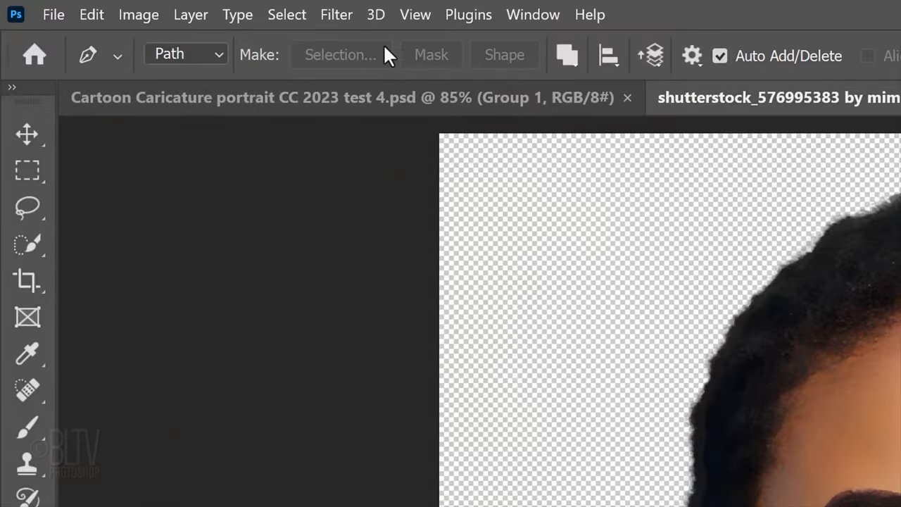
left_click(335, 14)
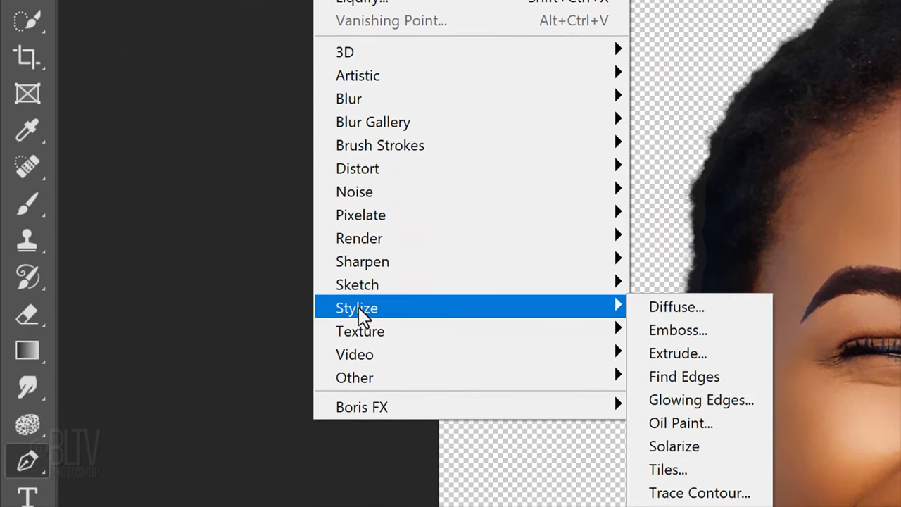
mouse_move(681, 423)
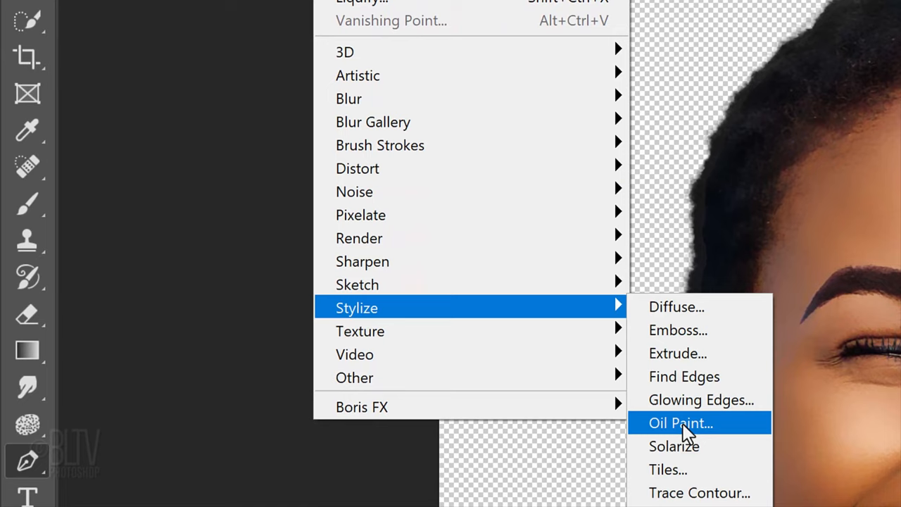
left_click(681, 423)
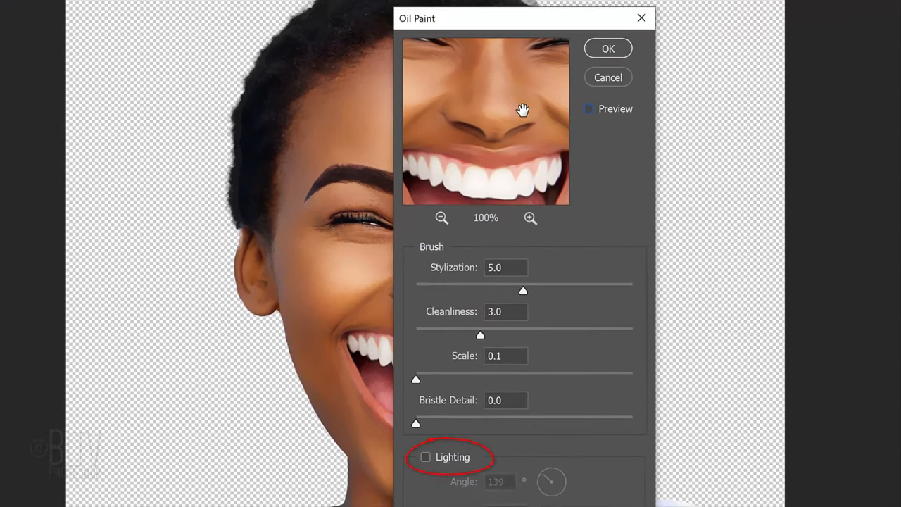
mouse_move(609, 49)
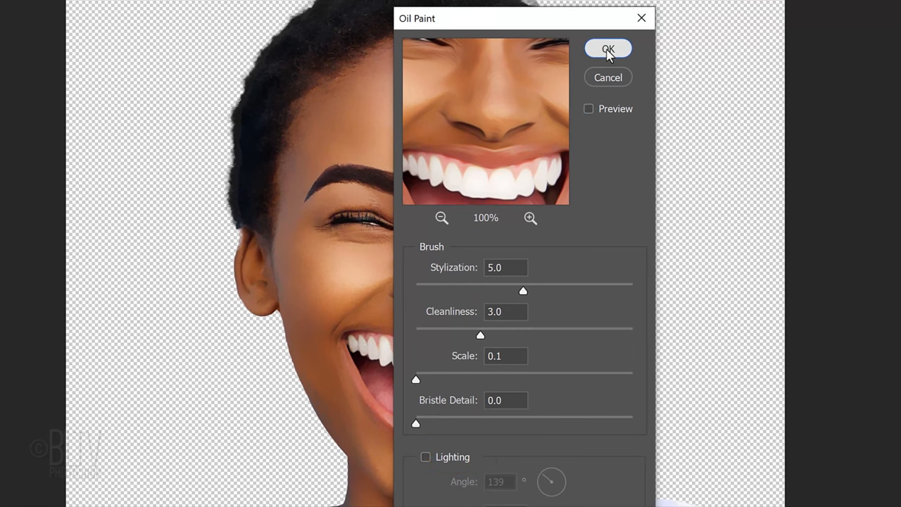
left_click(608, 49)
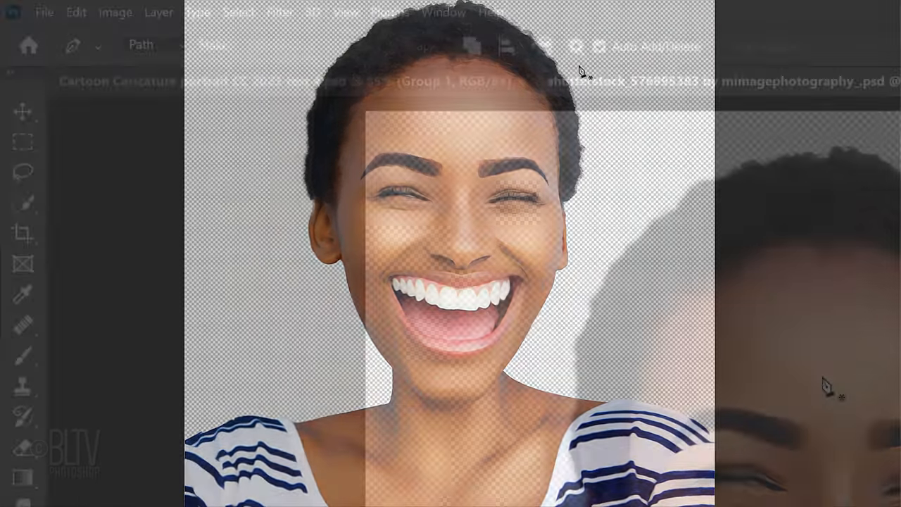
- Apply Shadows/Highlights to the portrait with the shadows amount raised to 50%
left_click(115, 12)
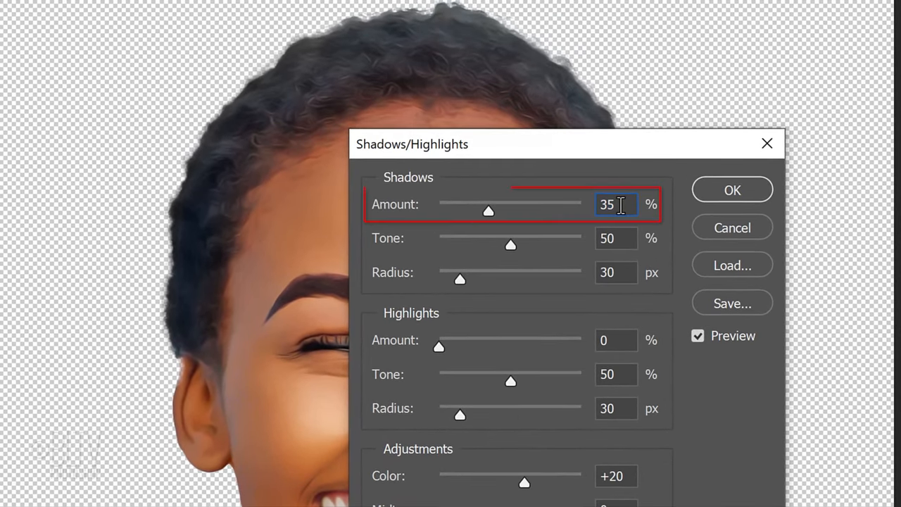
left_click_drag(488, 211, 510, 211)
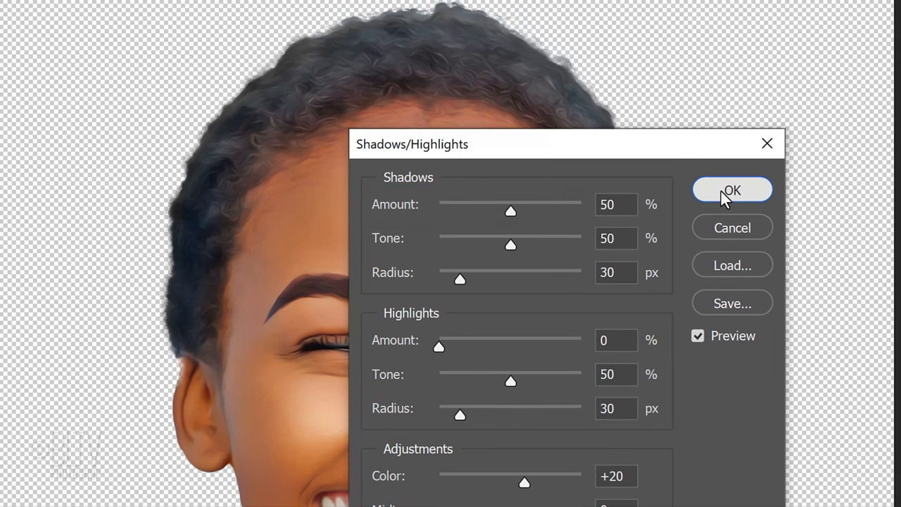
left_click(732, 190)
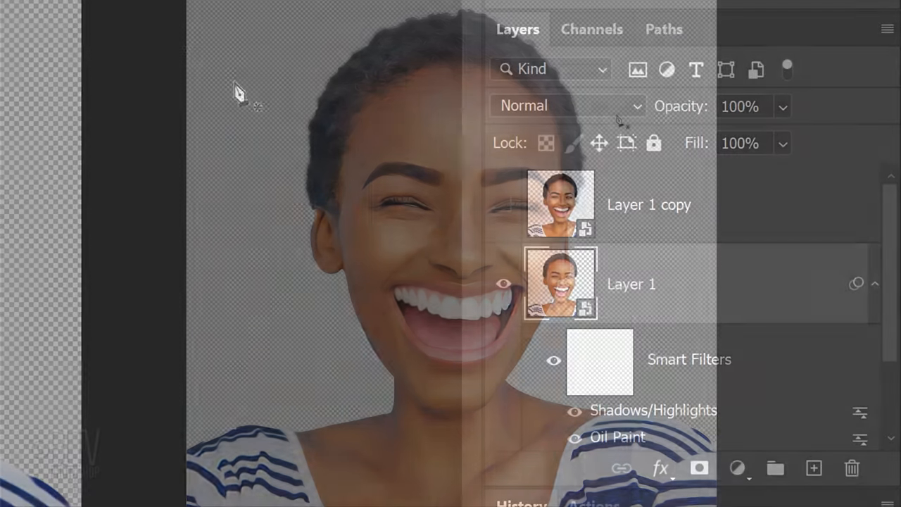
- Add a Levels adjustment clipped to Layer 1 with the white input level at 140
left_click(504, 204)
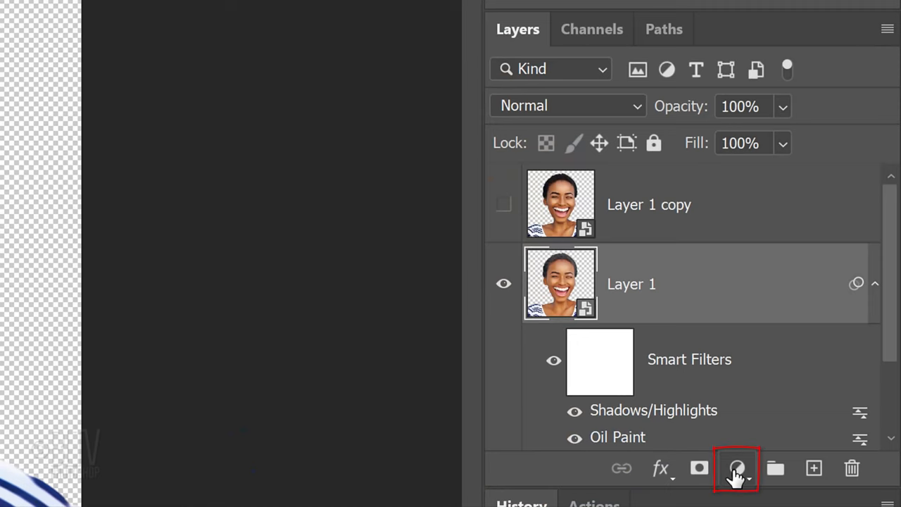
left_click(737, 468)
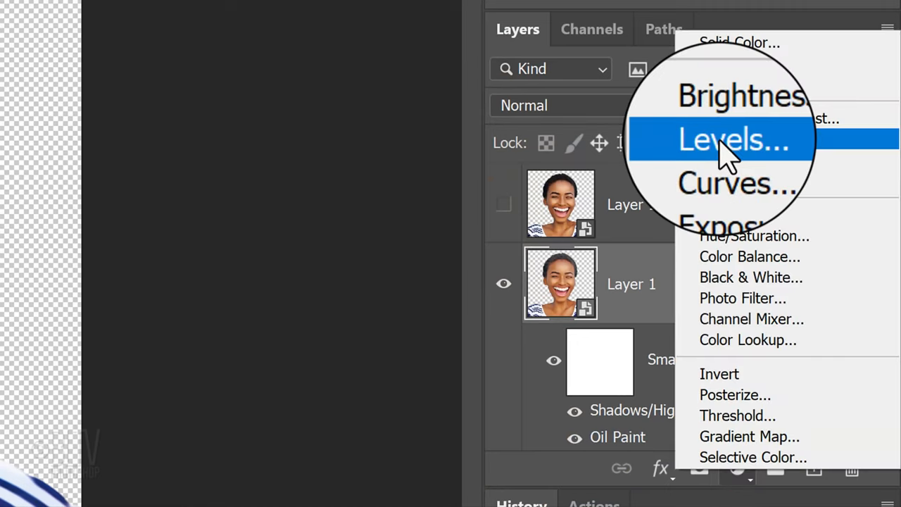
left_click(721, 140)
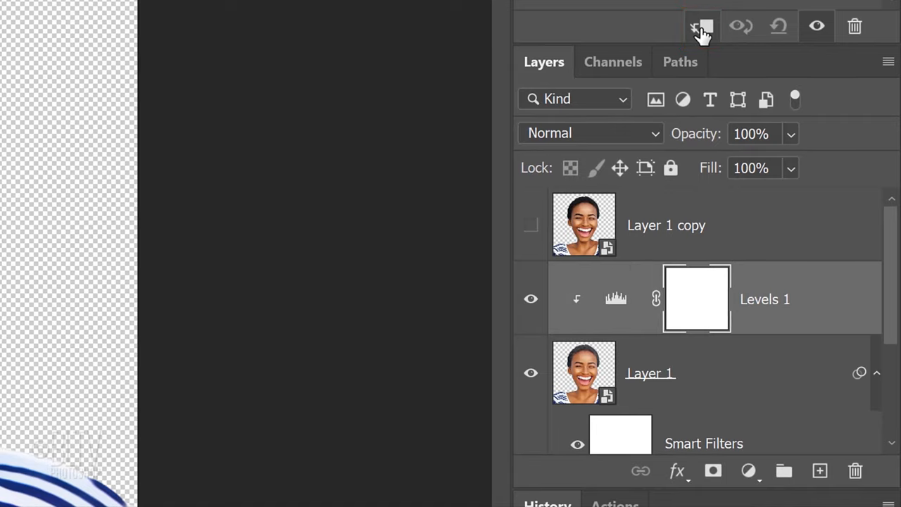
left_click(701, 27)
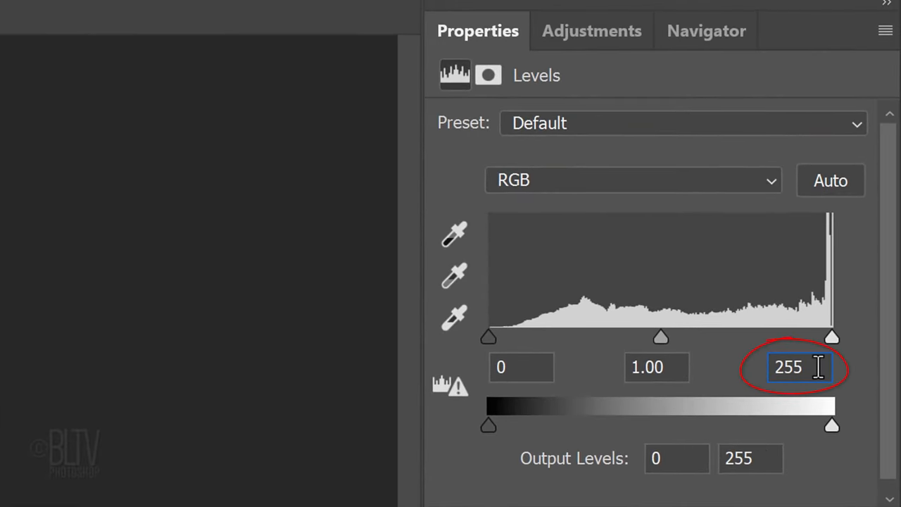
type("140")
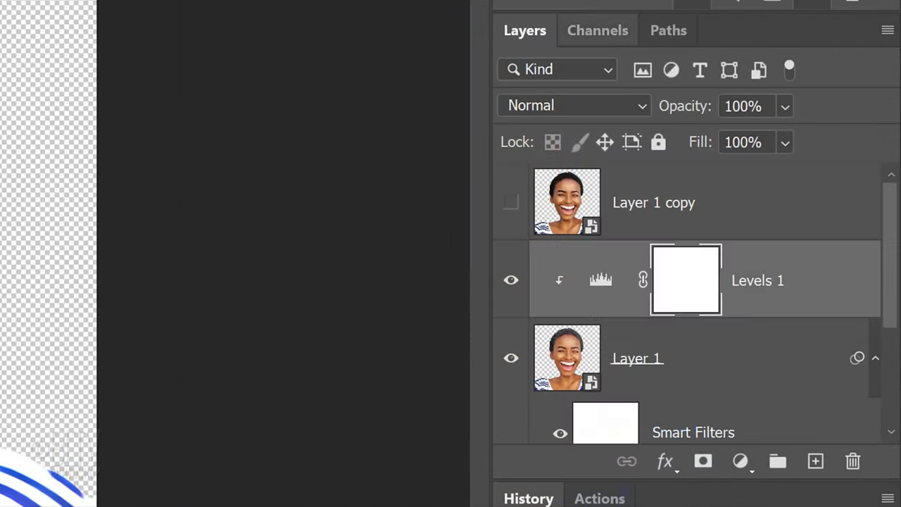
- Show Layer 1 copy and set its blend mode to Multiply
left_click(510, 202)
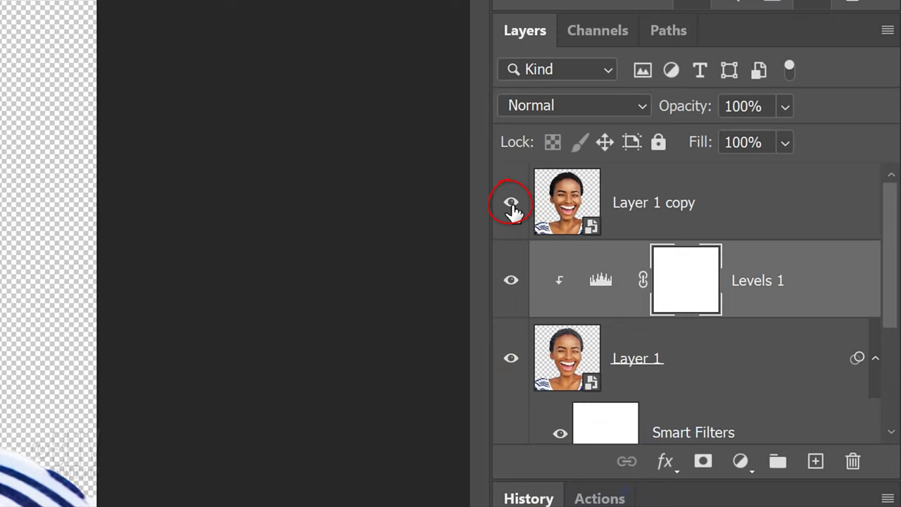
left_click(511, 202)
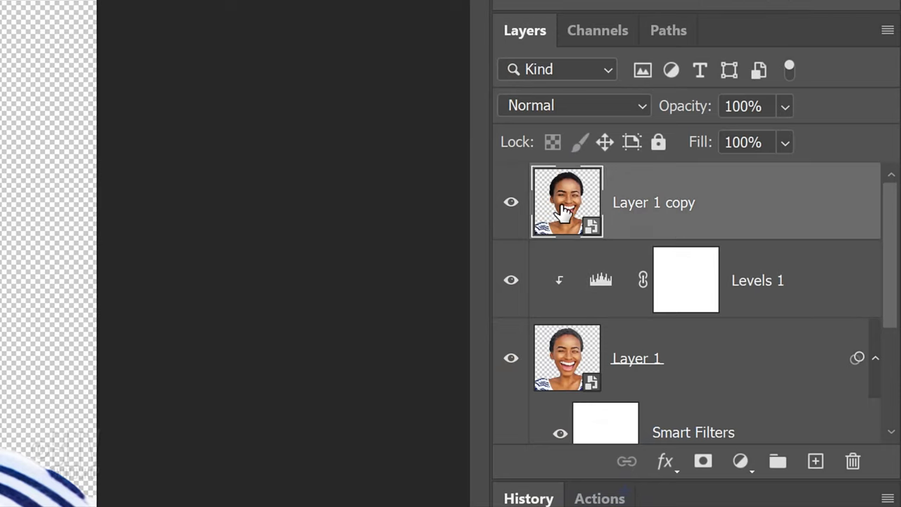
left_click(574, 105)
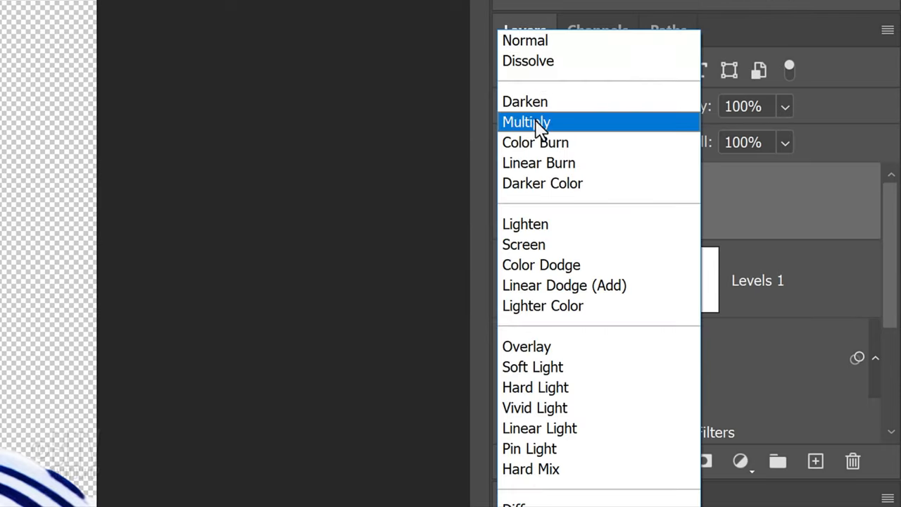
left_click(526, 122)
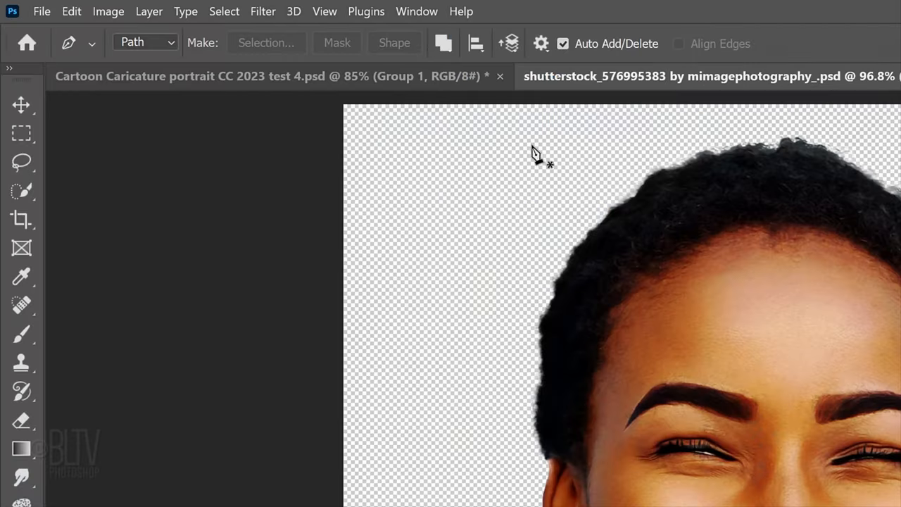
- Apply Poster Edges to the copy with thickness 8, intensity 2, posterization 2
left_click(263, 12)
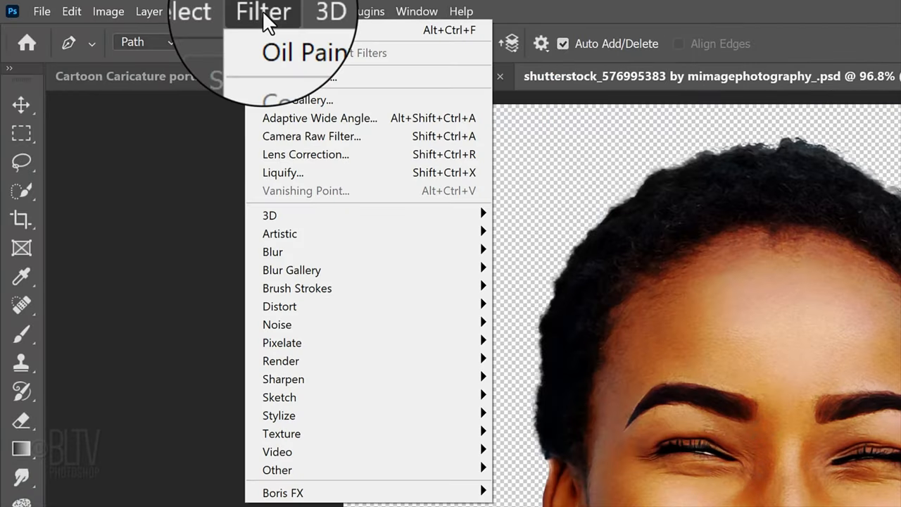
mouse_move(286, 233)
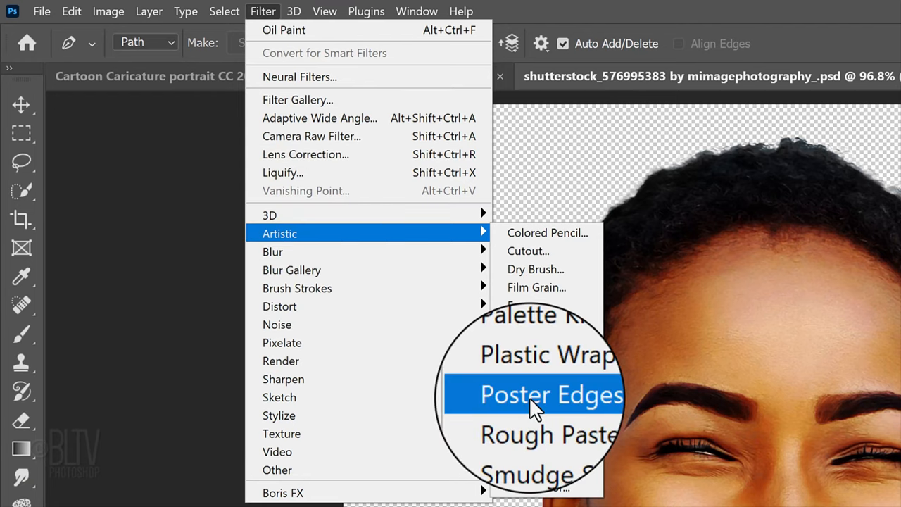
left_click(552, 394)
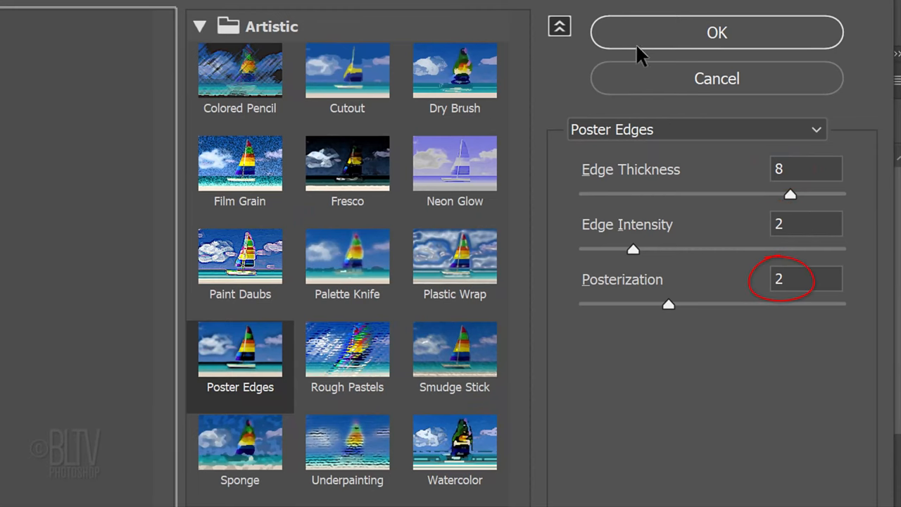
left_click(717, 32)
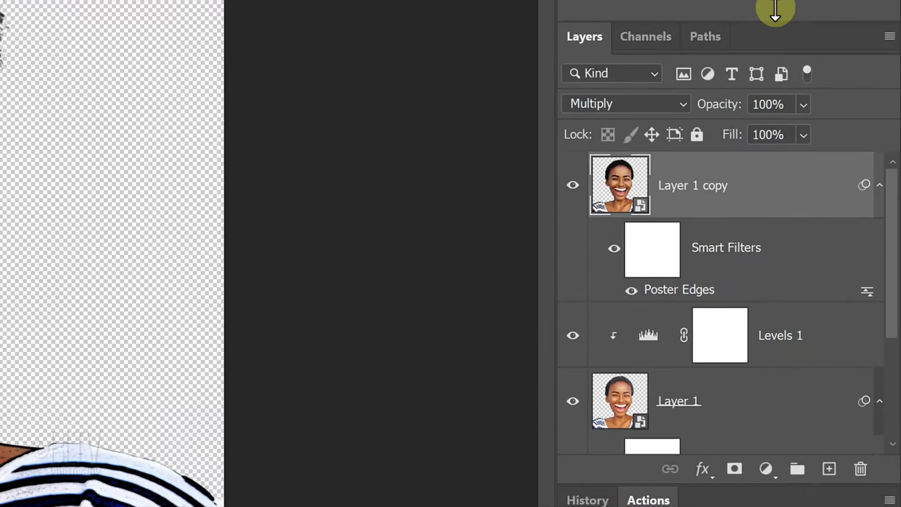
- Copy the Shadows/Highlights smart filter onto Layer 1 copy and raise its shadows amount
scroll("down", 3)
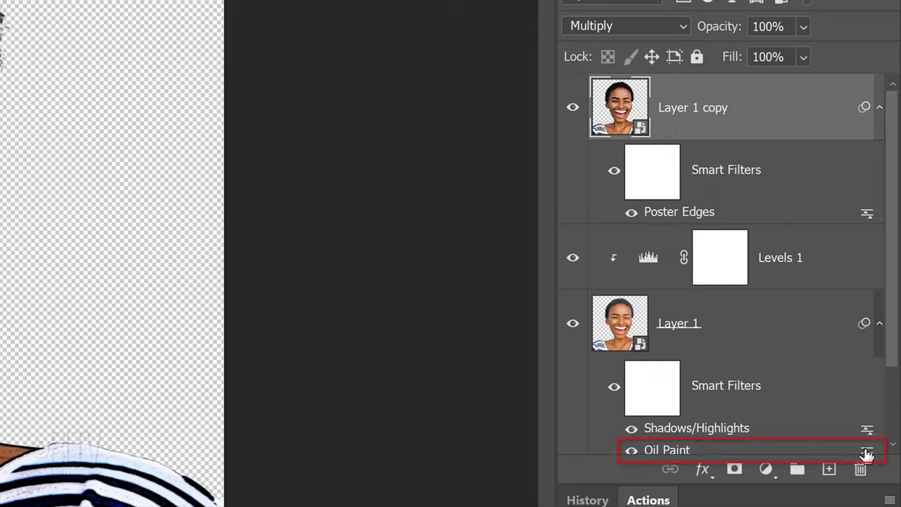
key("alt")
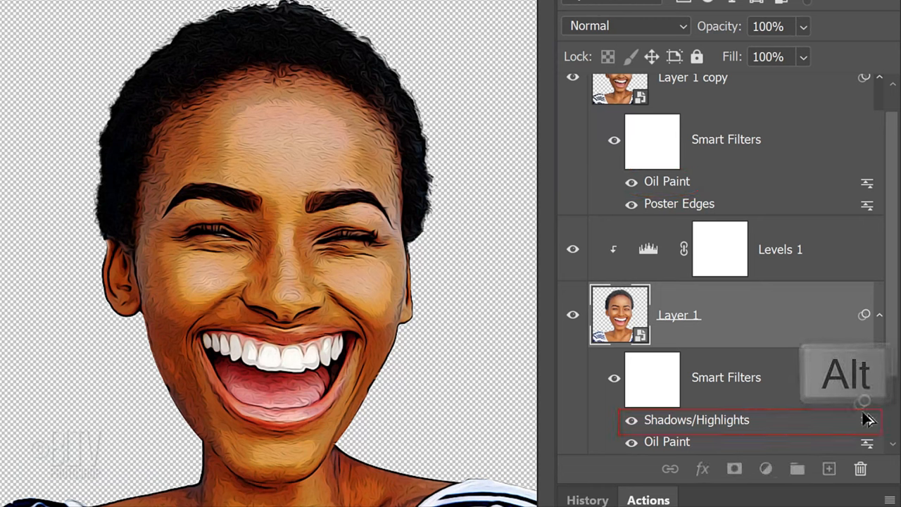
left_click_drag(696, 419, 696, 181)
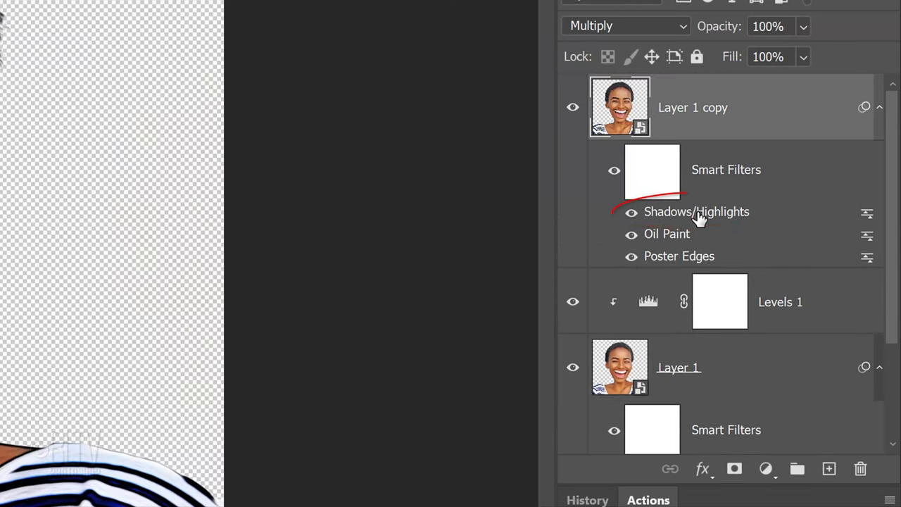
double_click(696, 211)
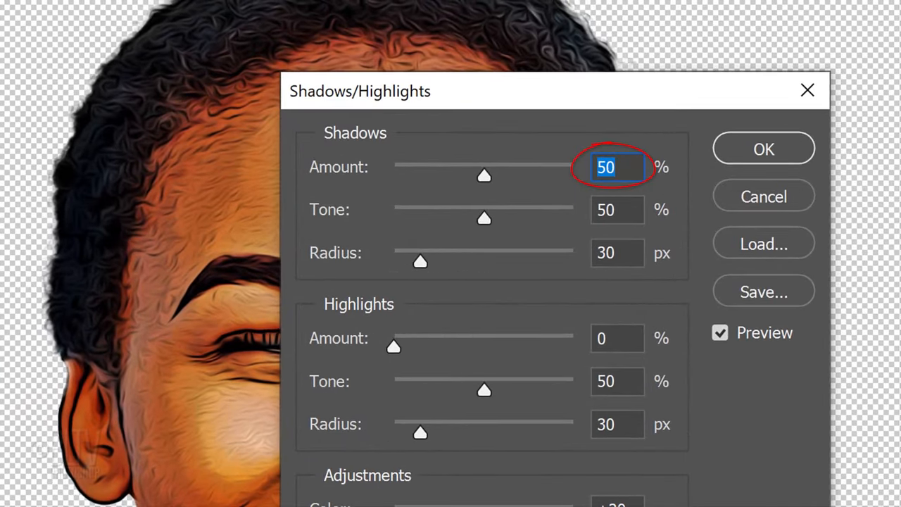
left_click_drag(484, 176, 574, 175)
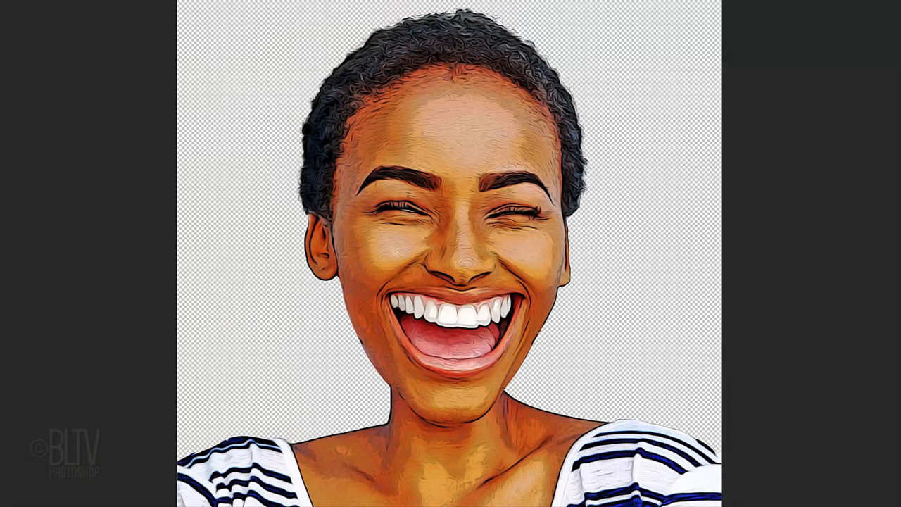
- Add a Levels adjustment to Layer 1 copy with the white point lowered to 235
left_click(780, 475)
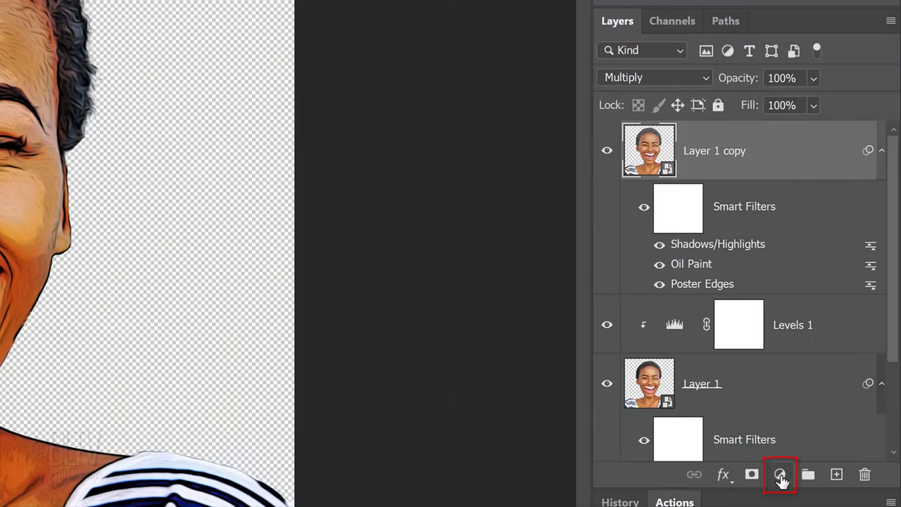
left_click(780, 474)
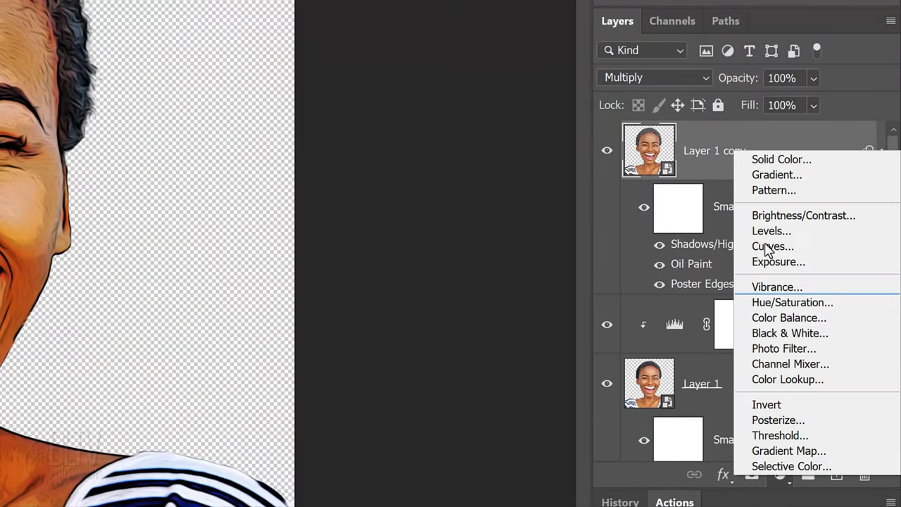
left_click(771, 230)
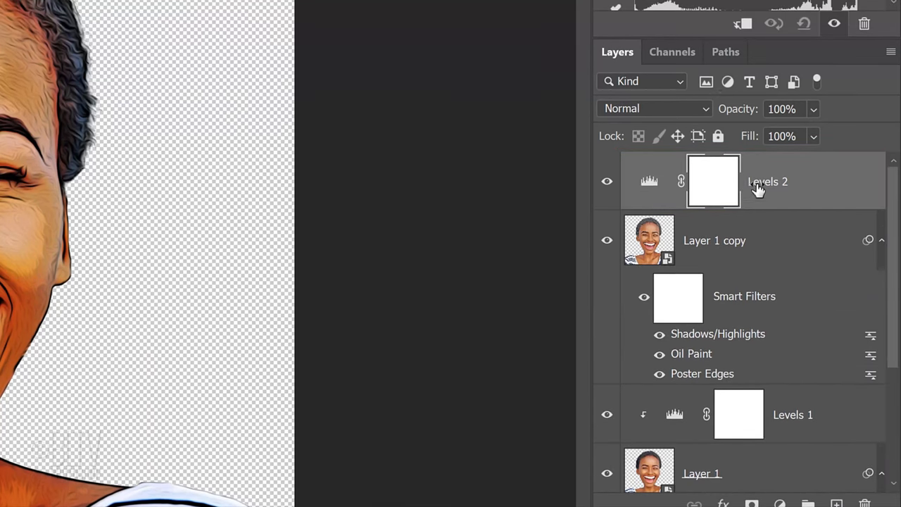
left_click(743, 24)
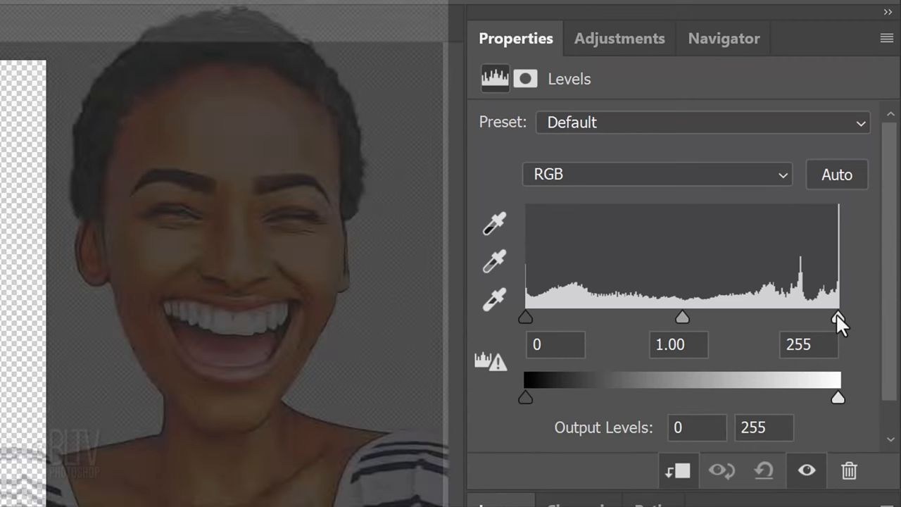
left_click_drag(838, 317, 814, 316)
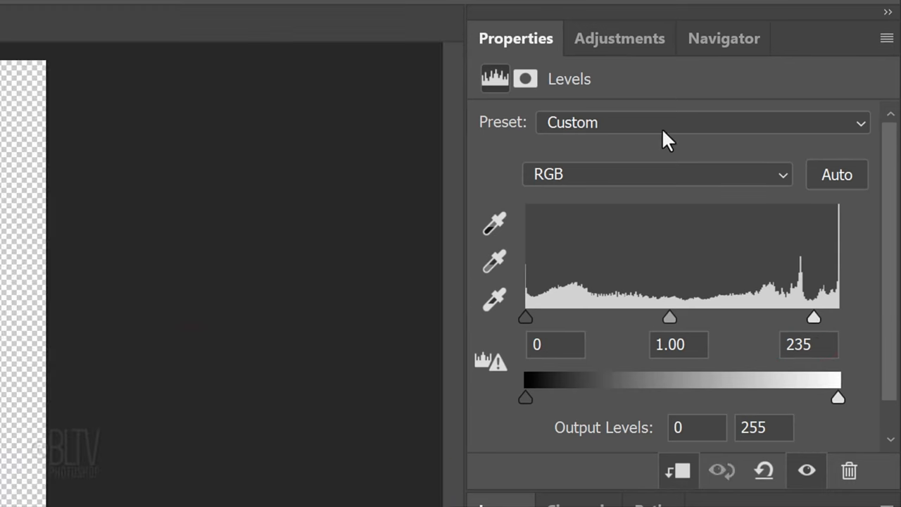
- Add a Vibrance adjustment layer with vibrance set to -11
left_click(620, 38)
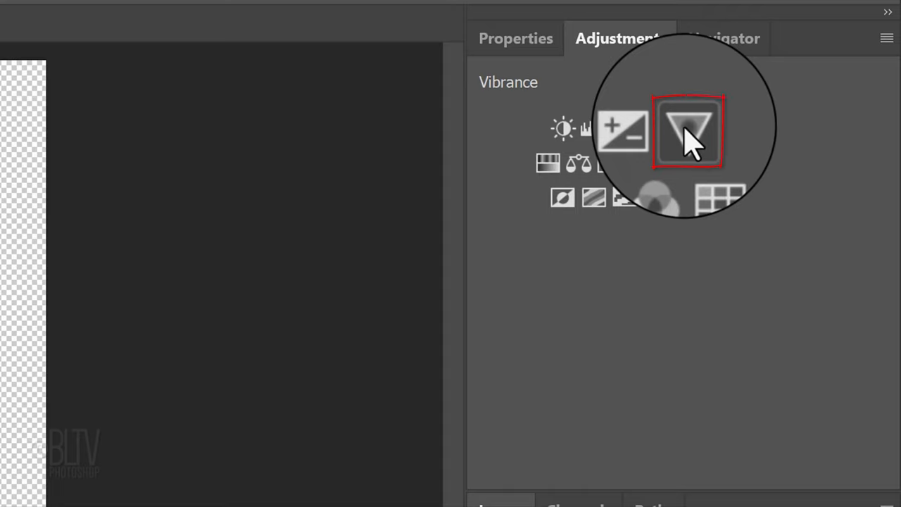
left_click(689, 130)
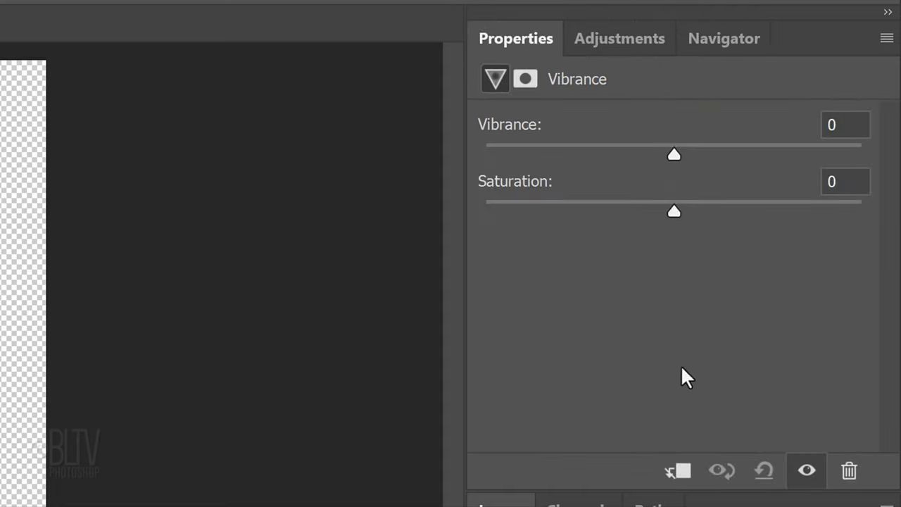
mouse_move(678, 471)
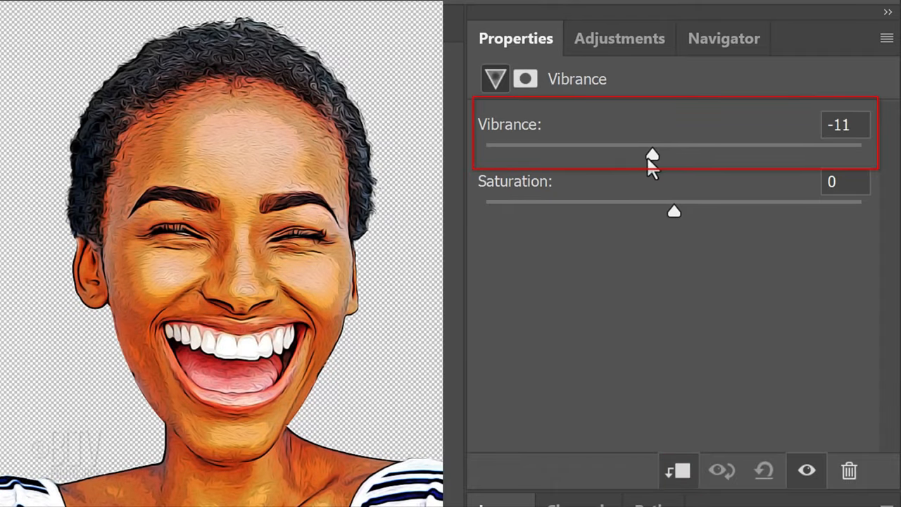
left_click_drag(651, 153, 645, 153)
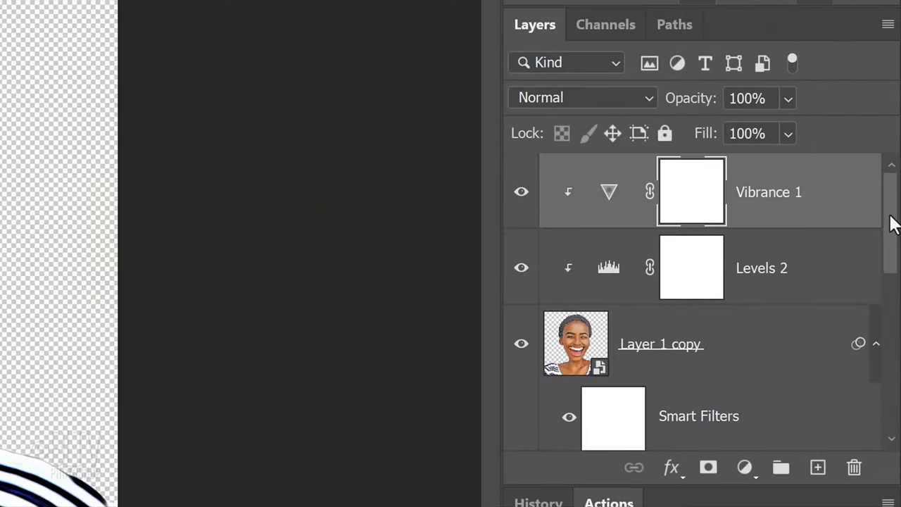
- Create Layer 2 beneath Layer 1 and fill it with a light blue colour
scroll("down", 3)
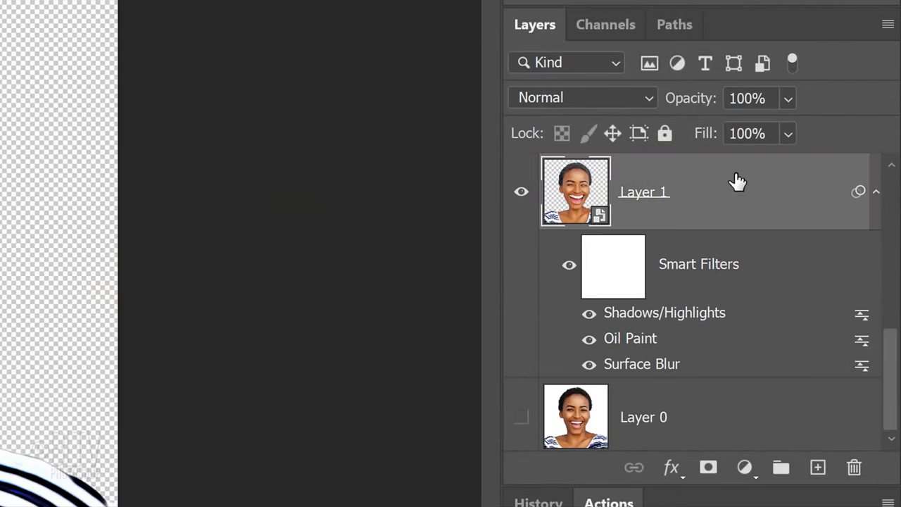
mouse_move(780, 343)
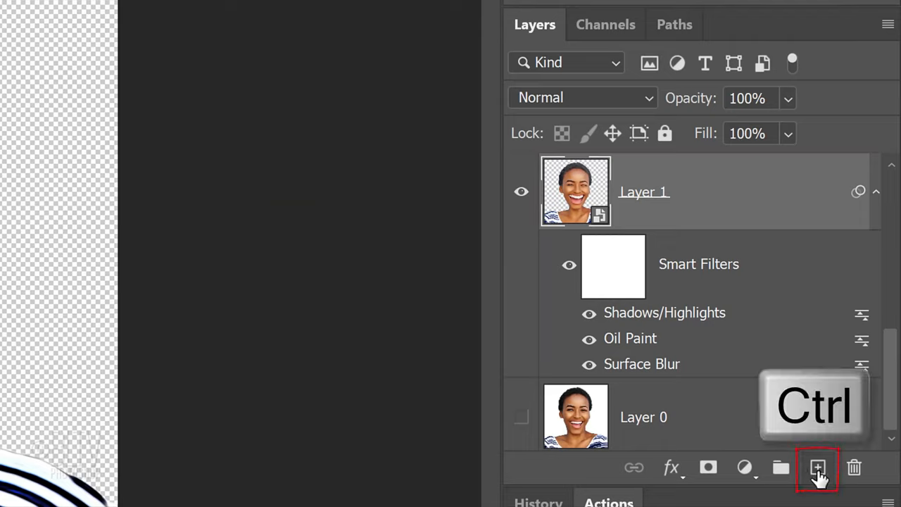
left_click(818, 468)
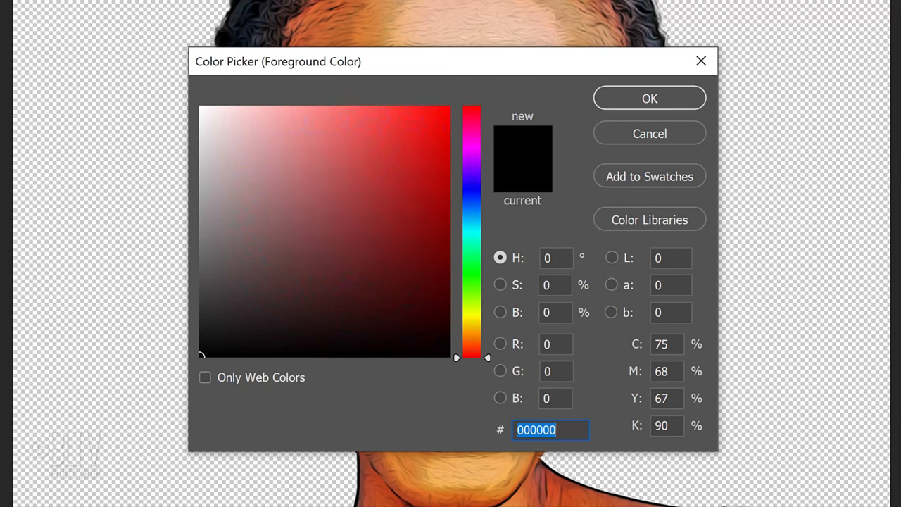
type("4DC")
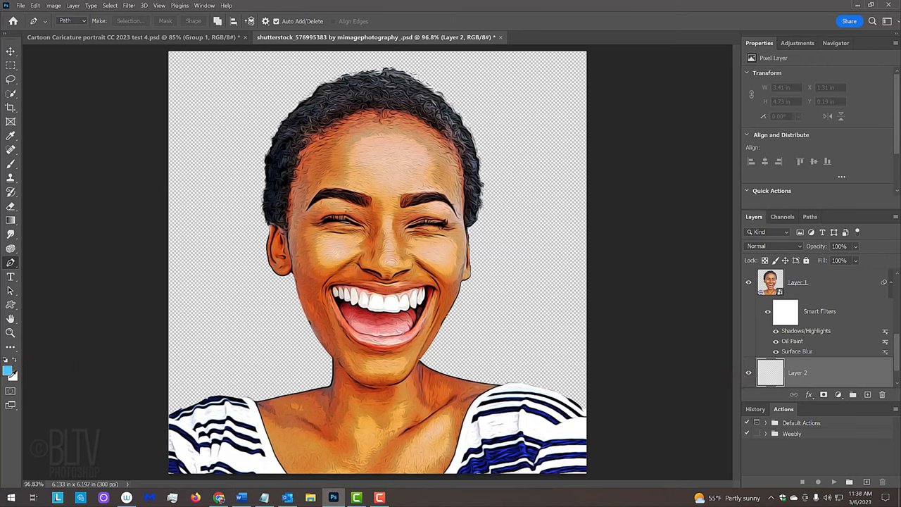
key("alt+Delete")
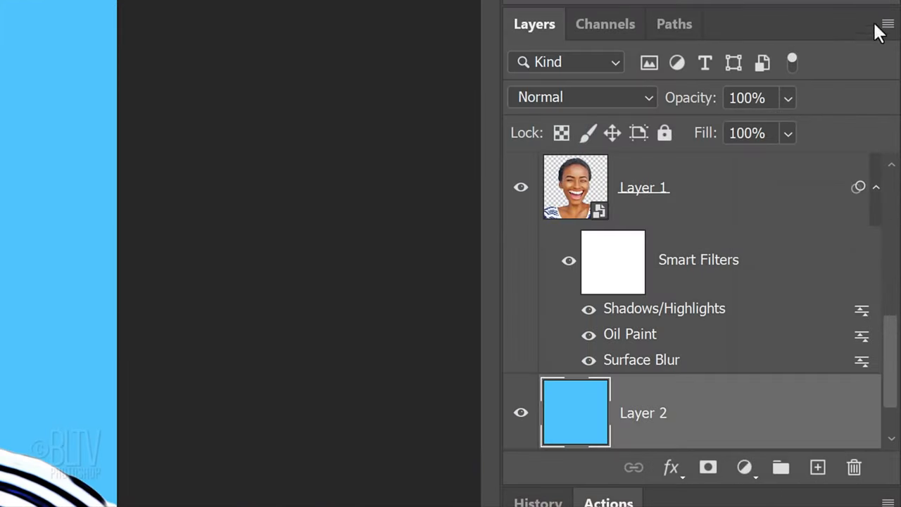
- Convert Layer 2 to a smart object and apply a Lens Correction vignette: amount -100, midpoint +30
left_click(888, 23)
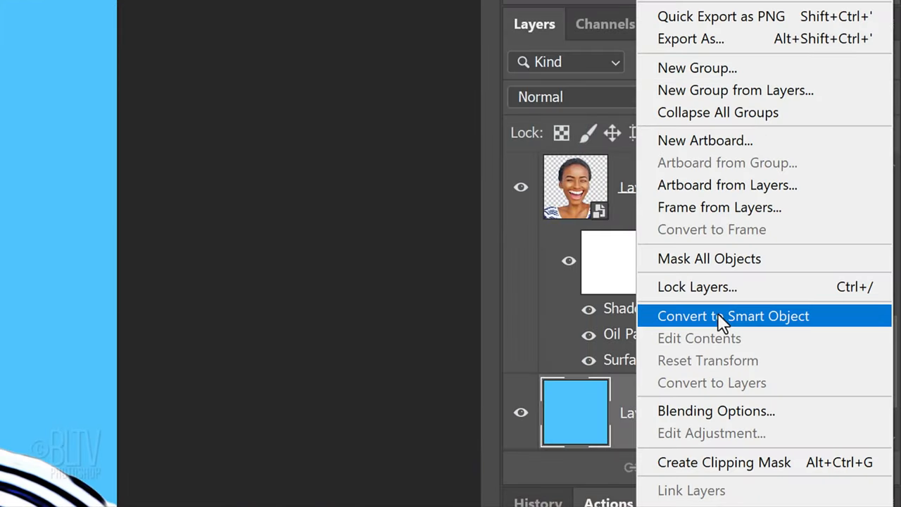
left_click(733, 315)
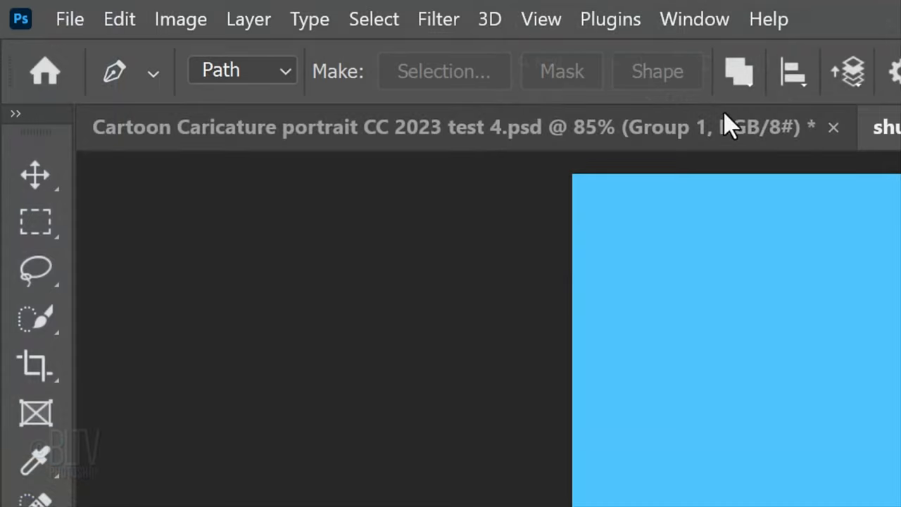
left_click(438, 19)
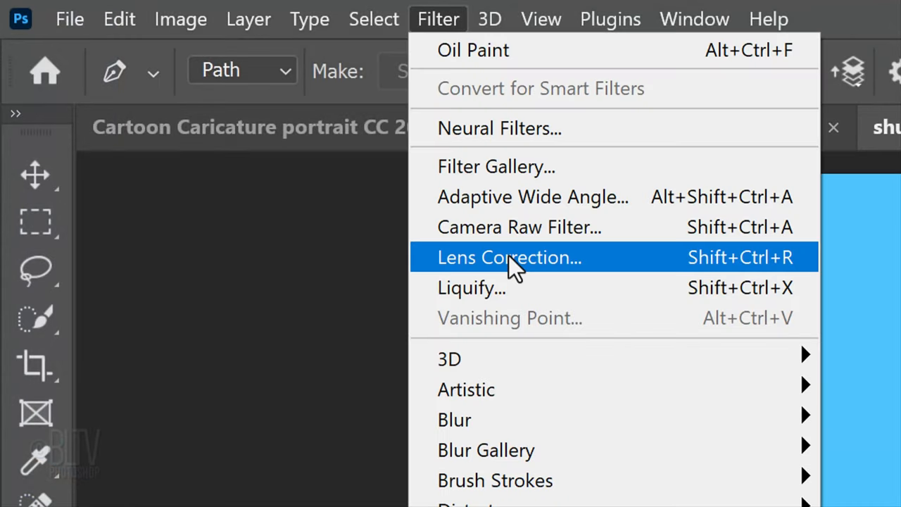
left_click(509, 257)
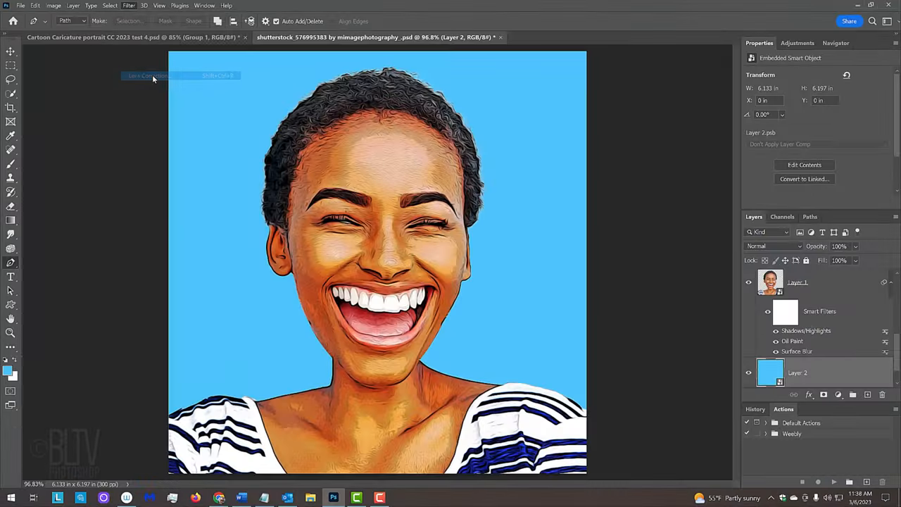
left_click(147, 76)
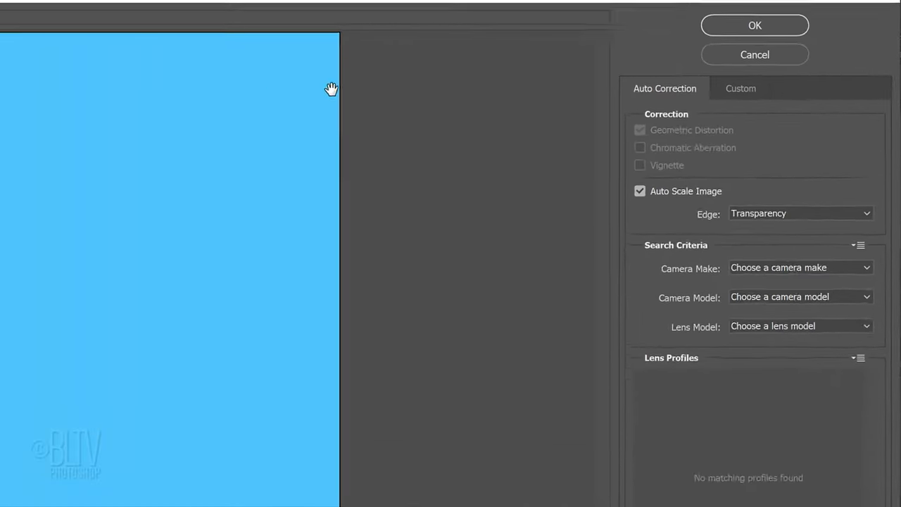
left_click(714, 100)
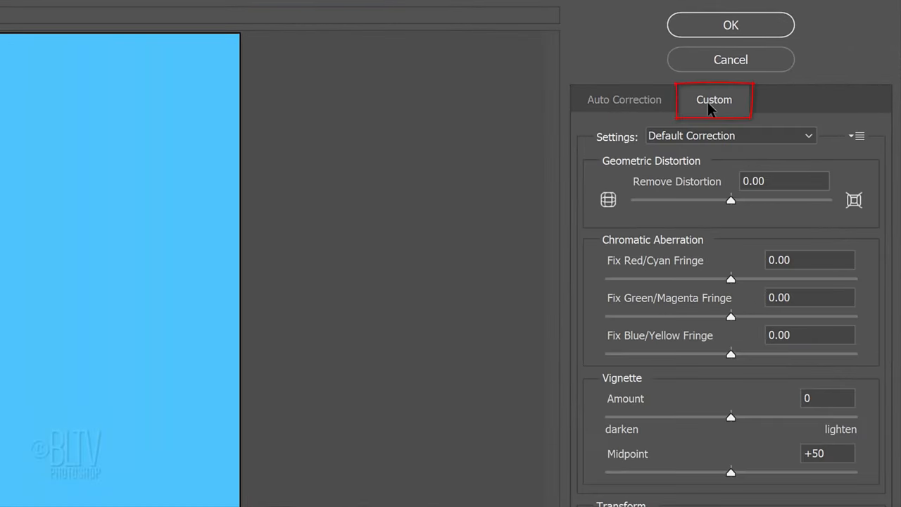
left_click(827, 398)
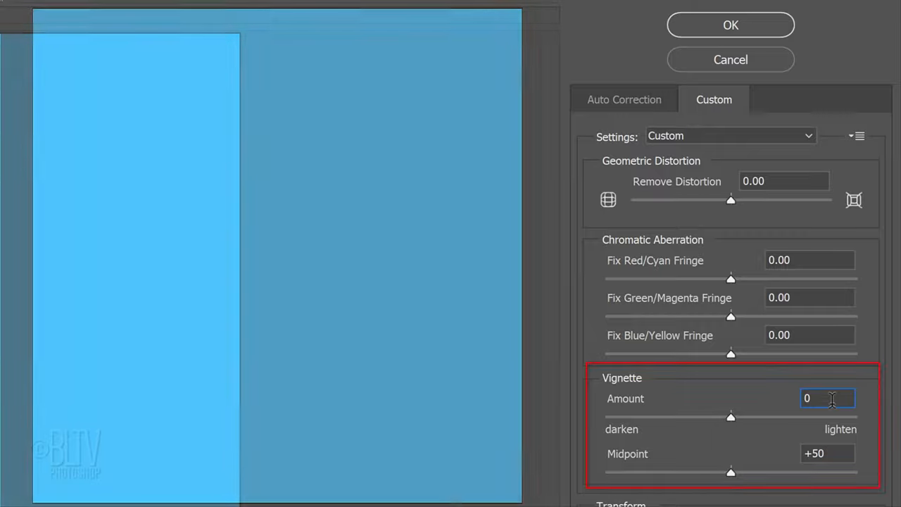
left_click_drag(730, 416, 606, 416)
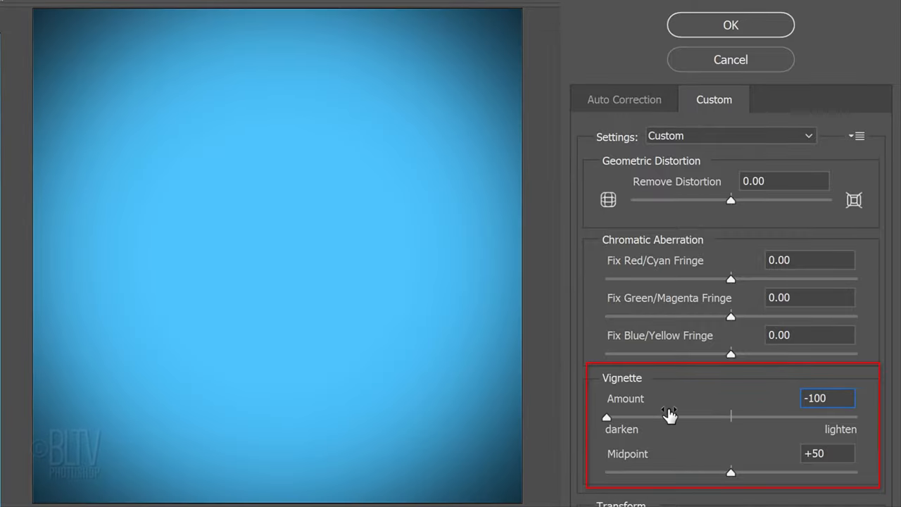
left_click_drag(731, 473, 682, 473)
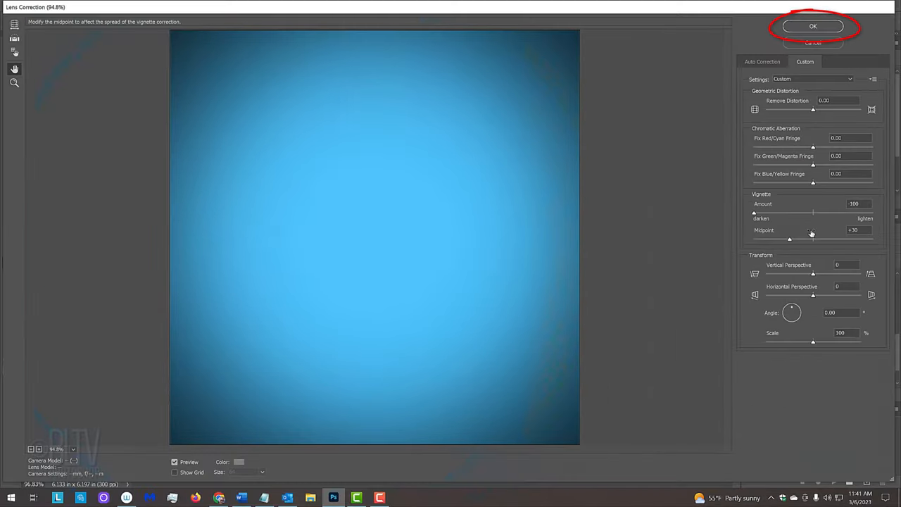
key("enter")
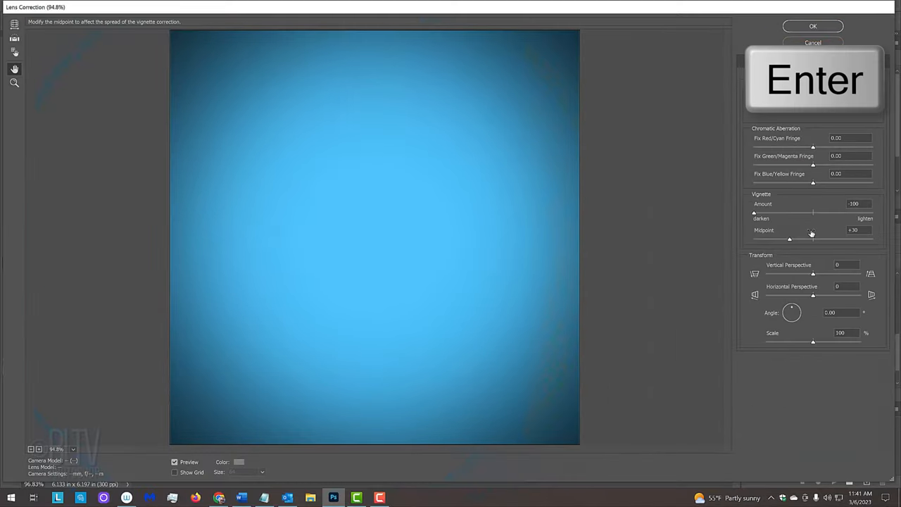